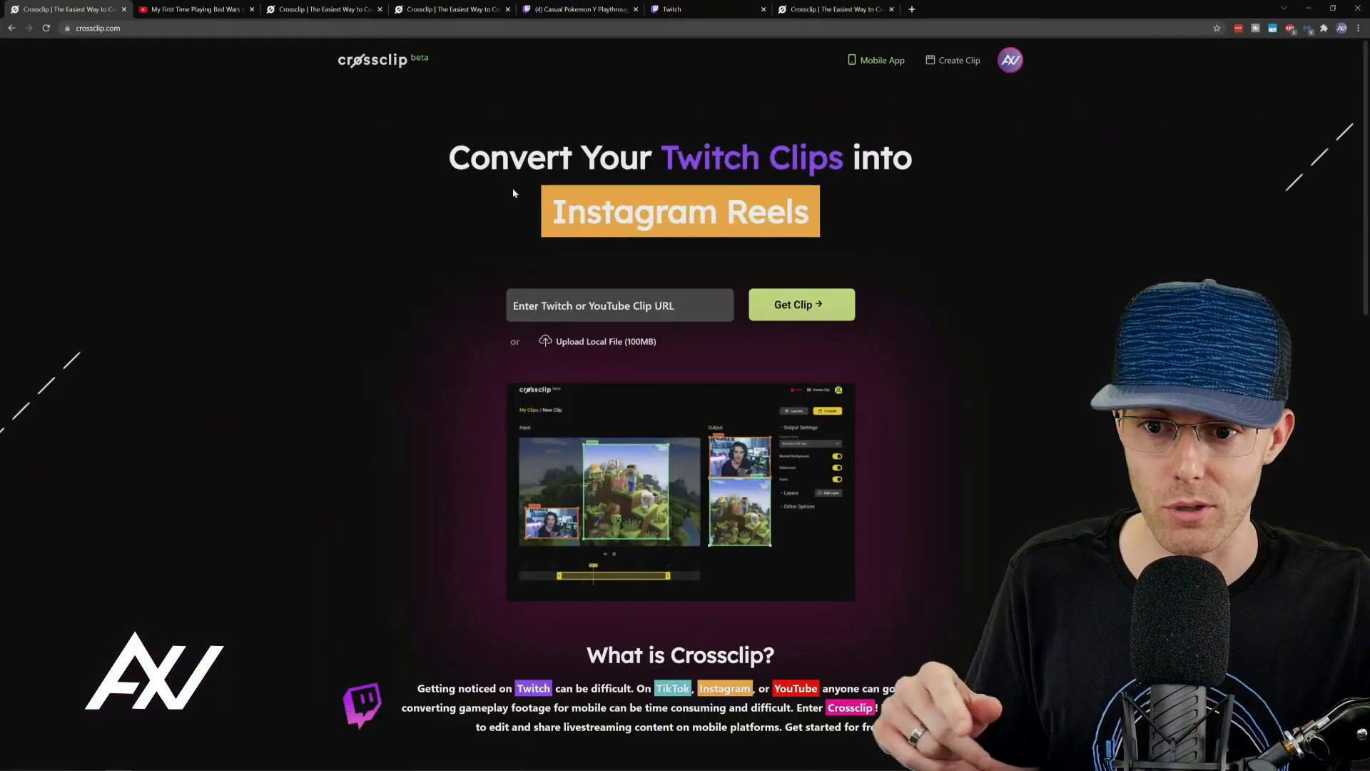
Step: Switch to the YouTube tab showing the gameplay video
click(200, 9)
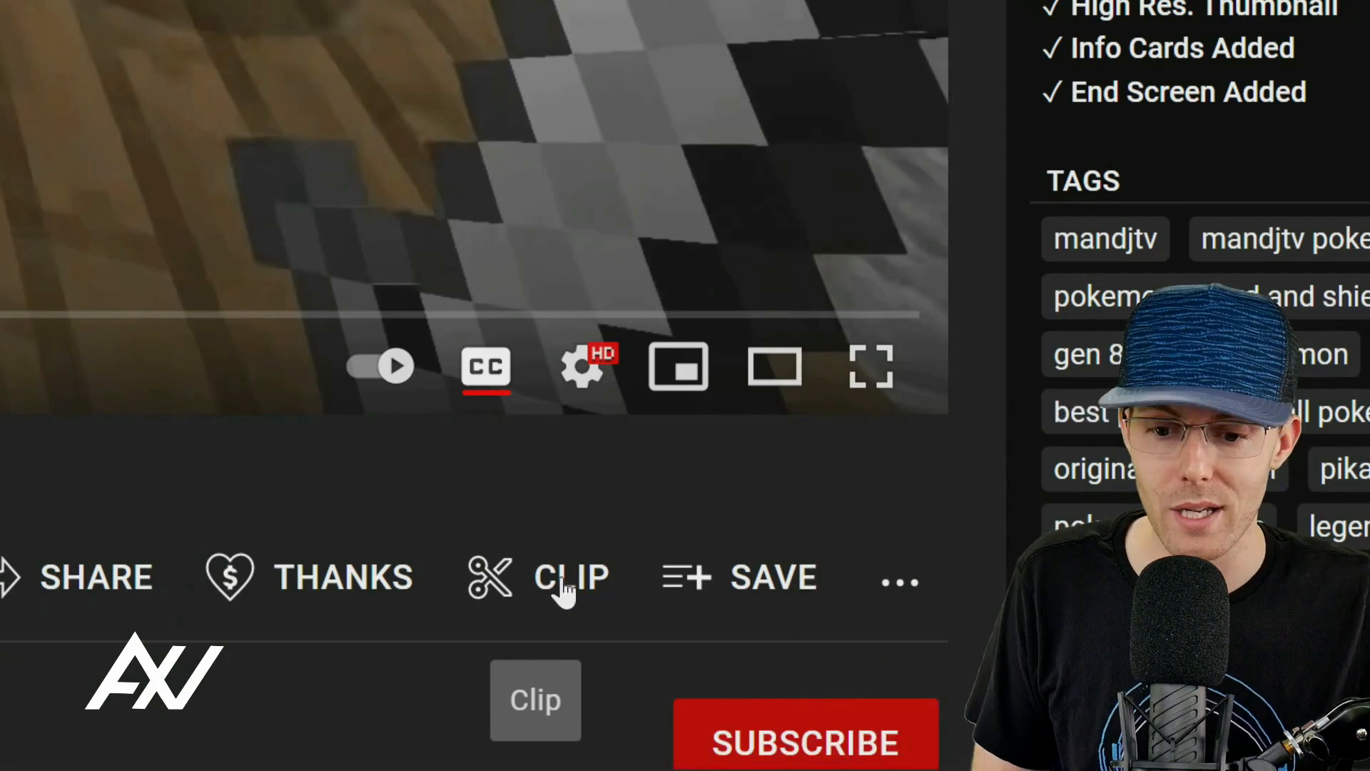
Step: Start a YouTube clip and describe it as 'Clip 5'
click(570, 578)
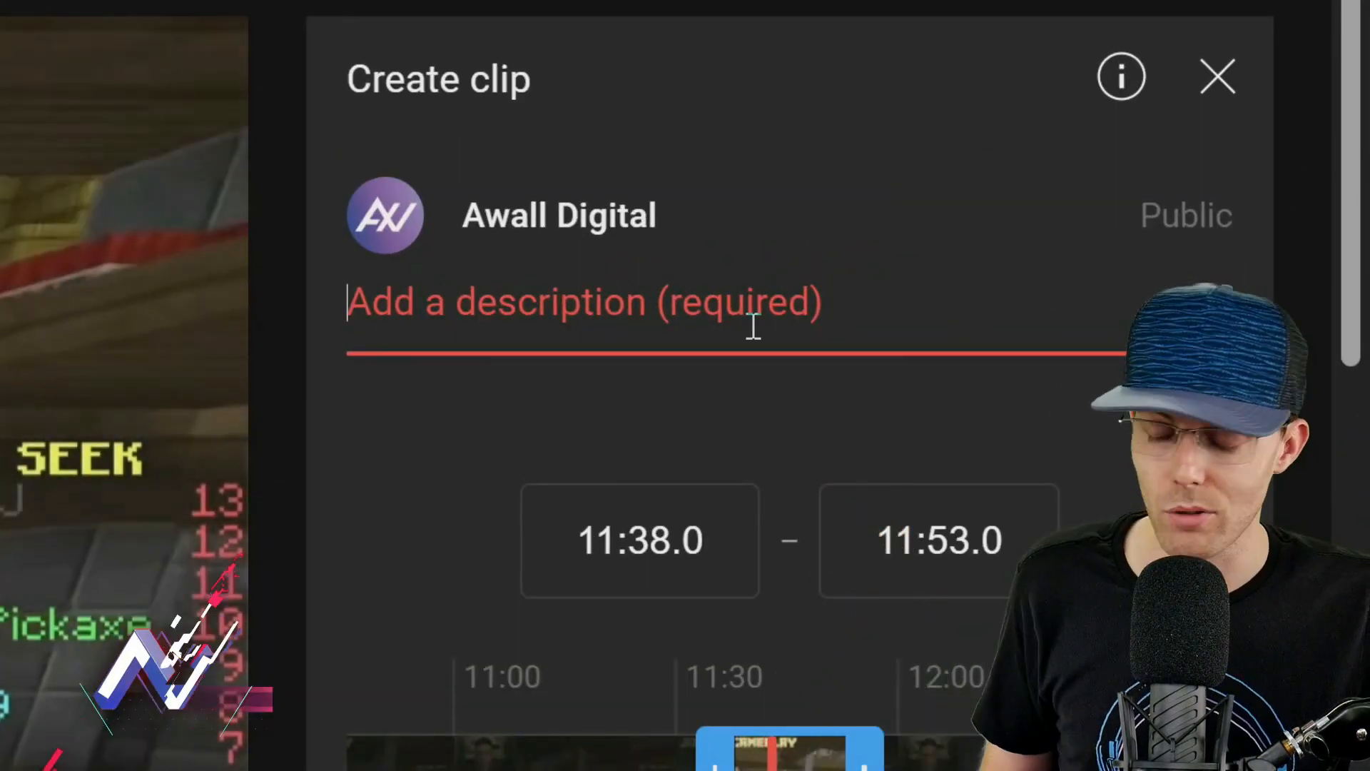
text(Cl)
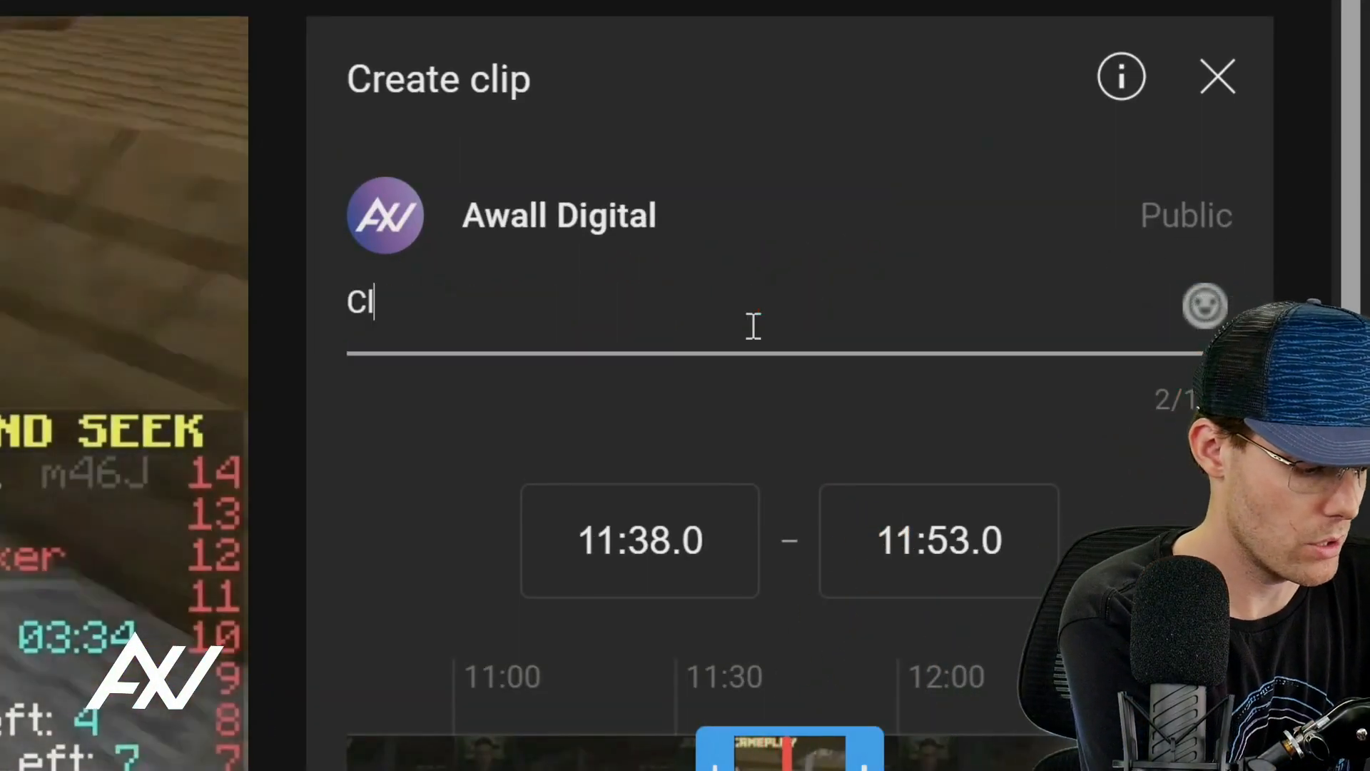
text(ip 5)
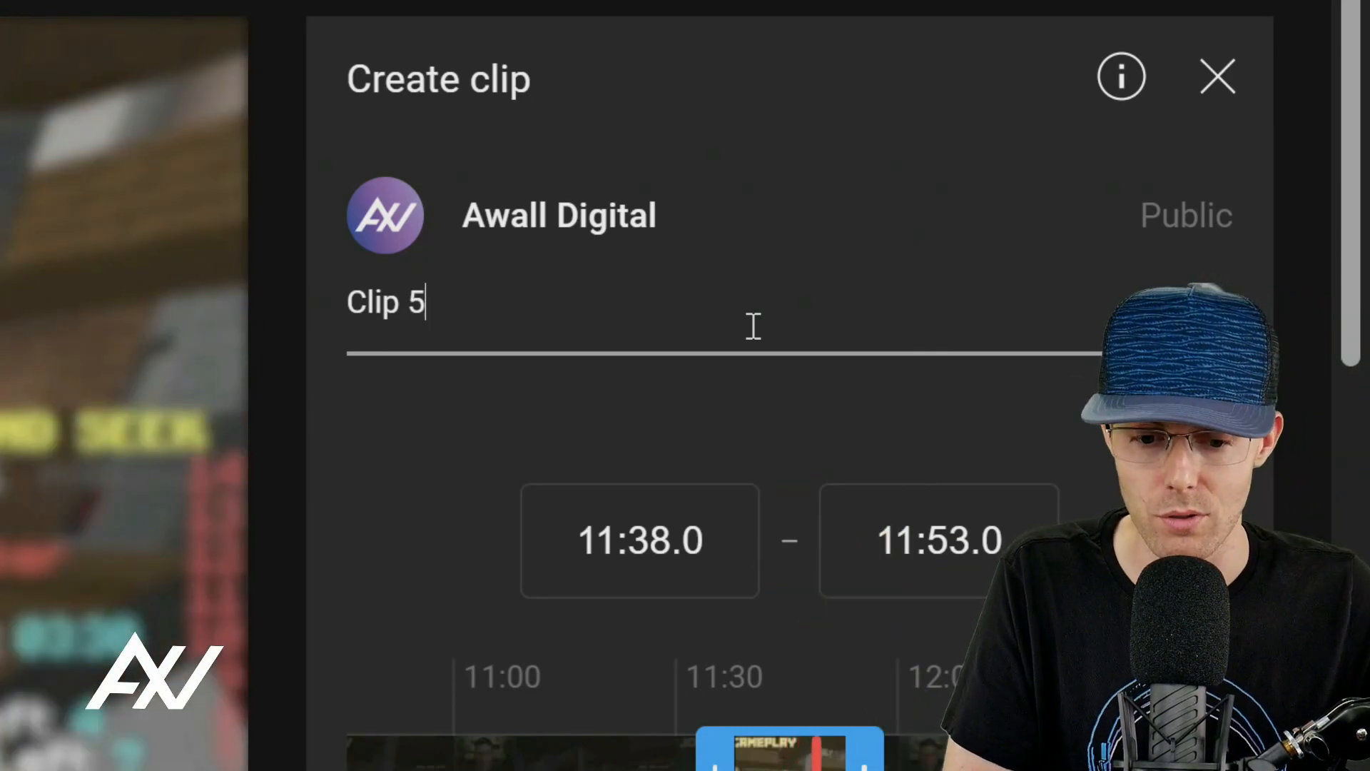
scroll(down, 3)
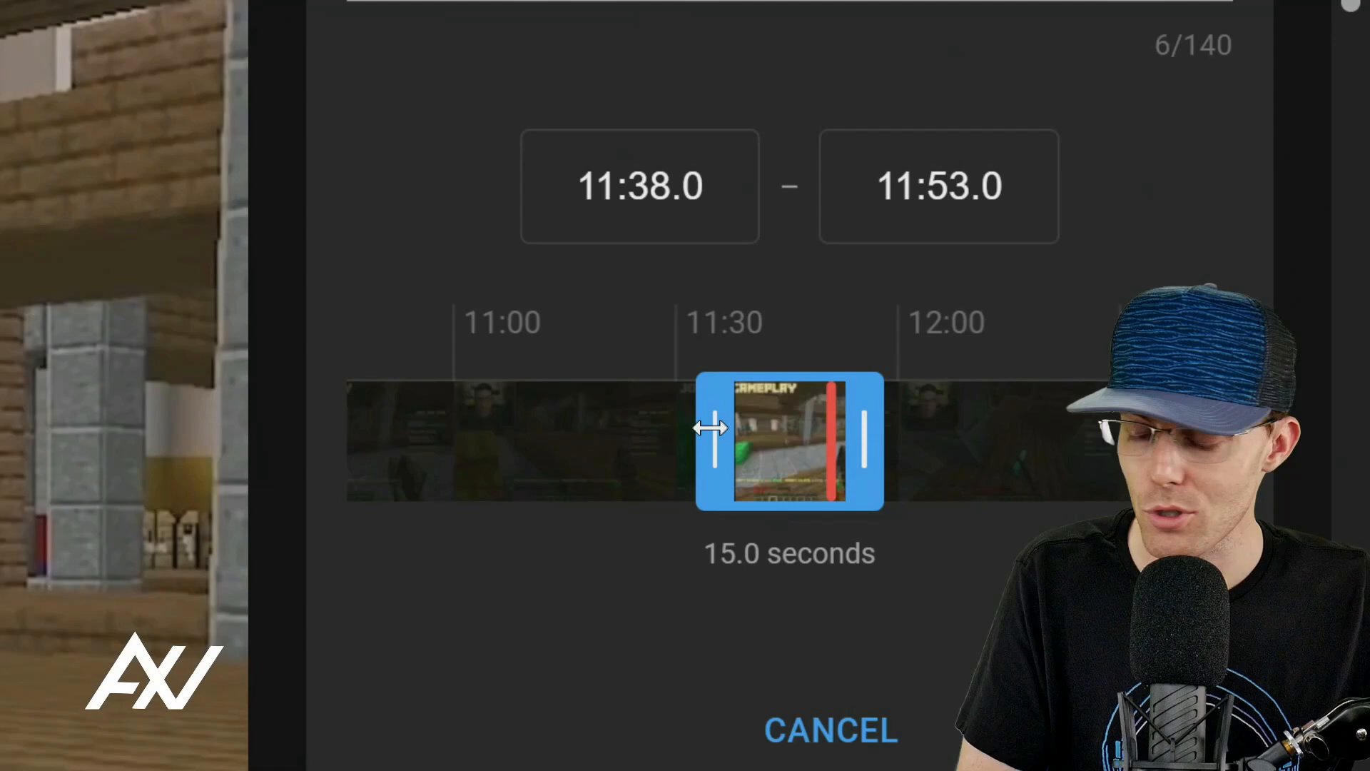
Step: Trim the clip to about 28 seconds around 12:00 and share it
drag(714, 428, 674, 427)
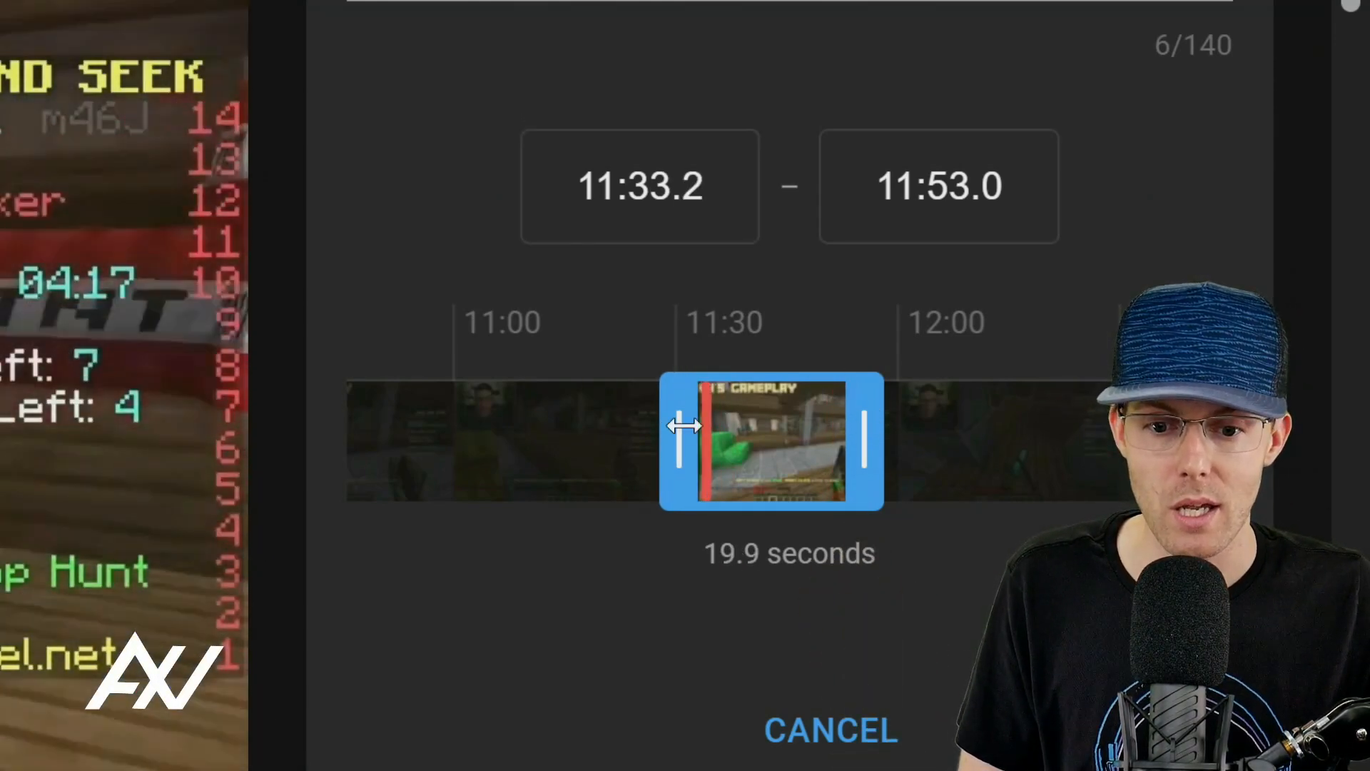
drag(688, 425, 909, 437)
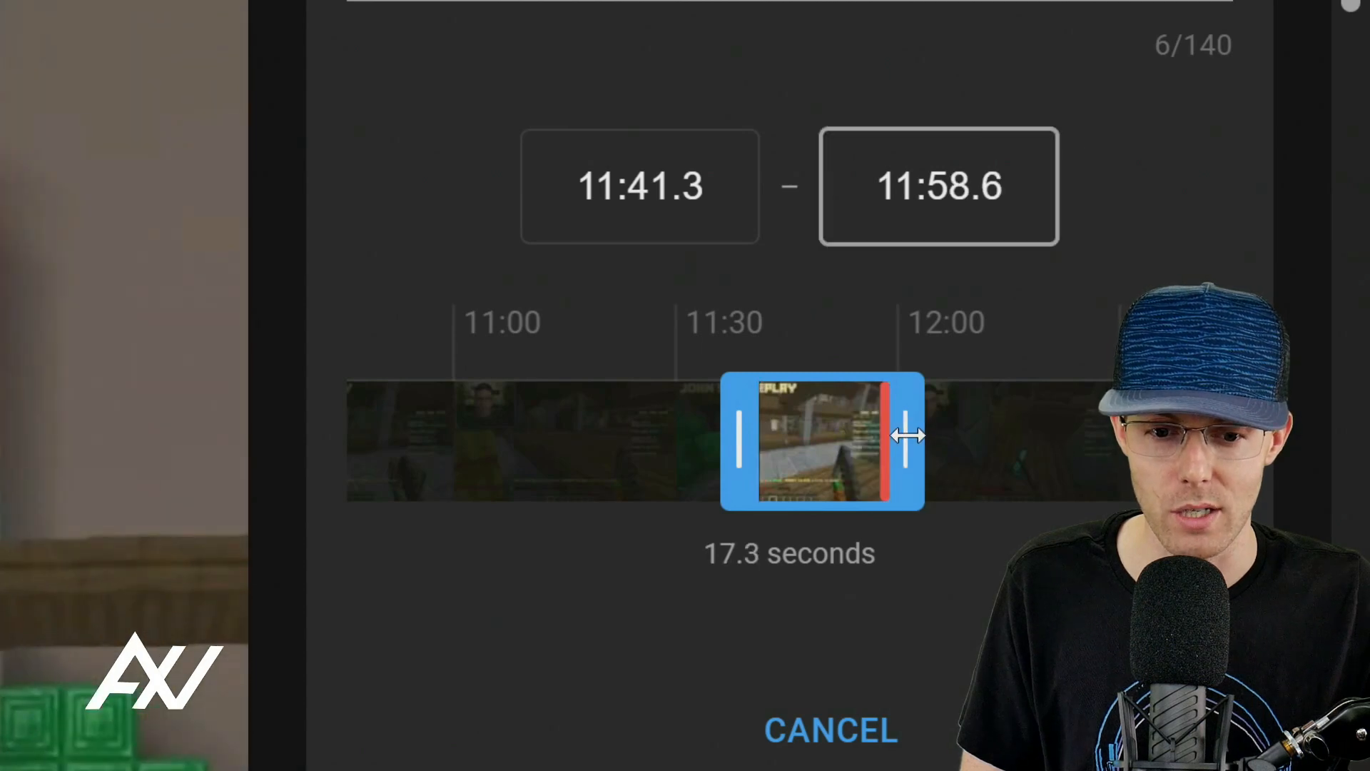
drag(909, 437, 1110, 436)
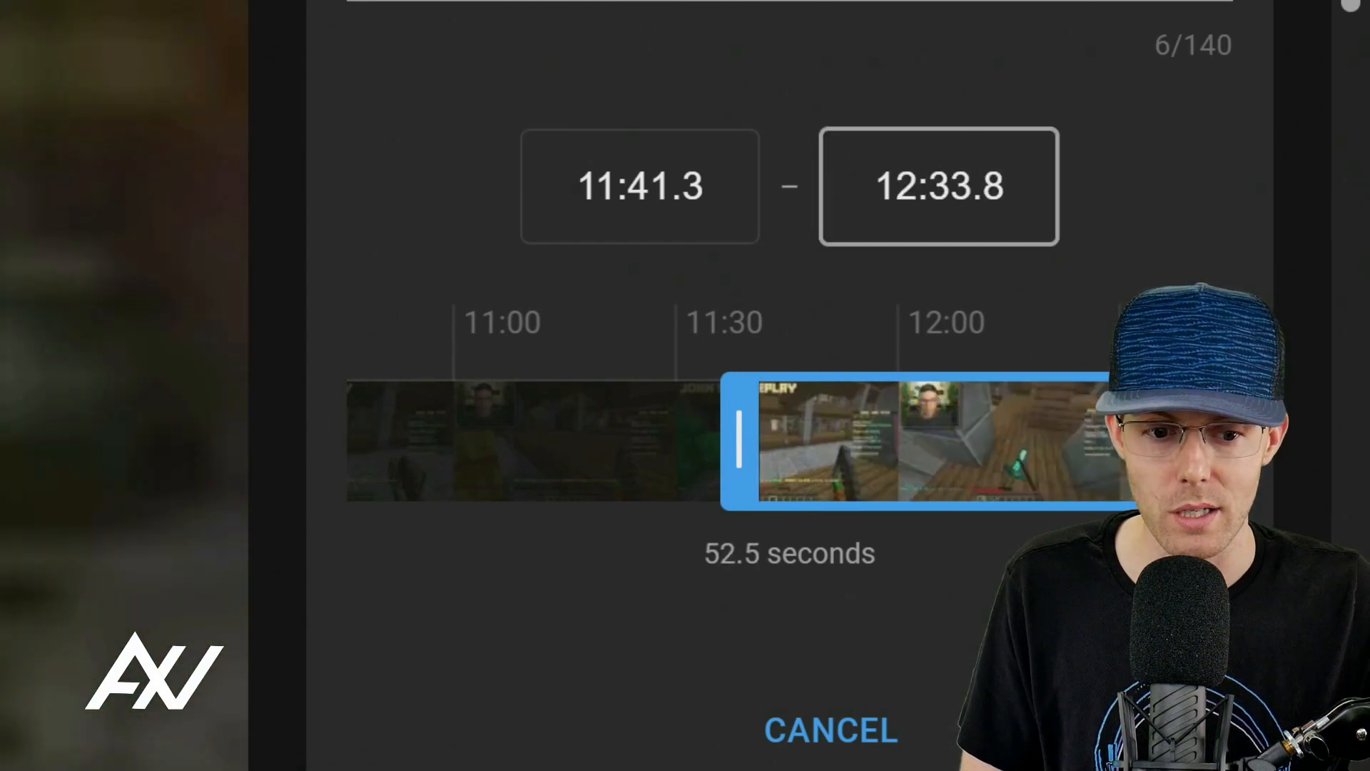
drag(738, 437, 878, 437)
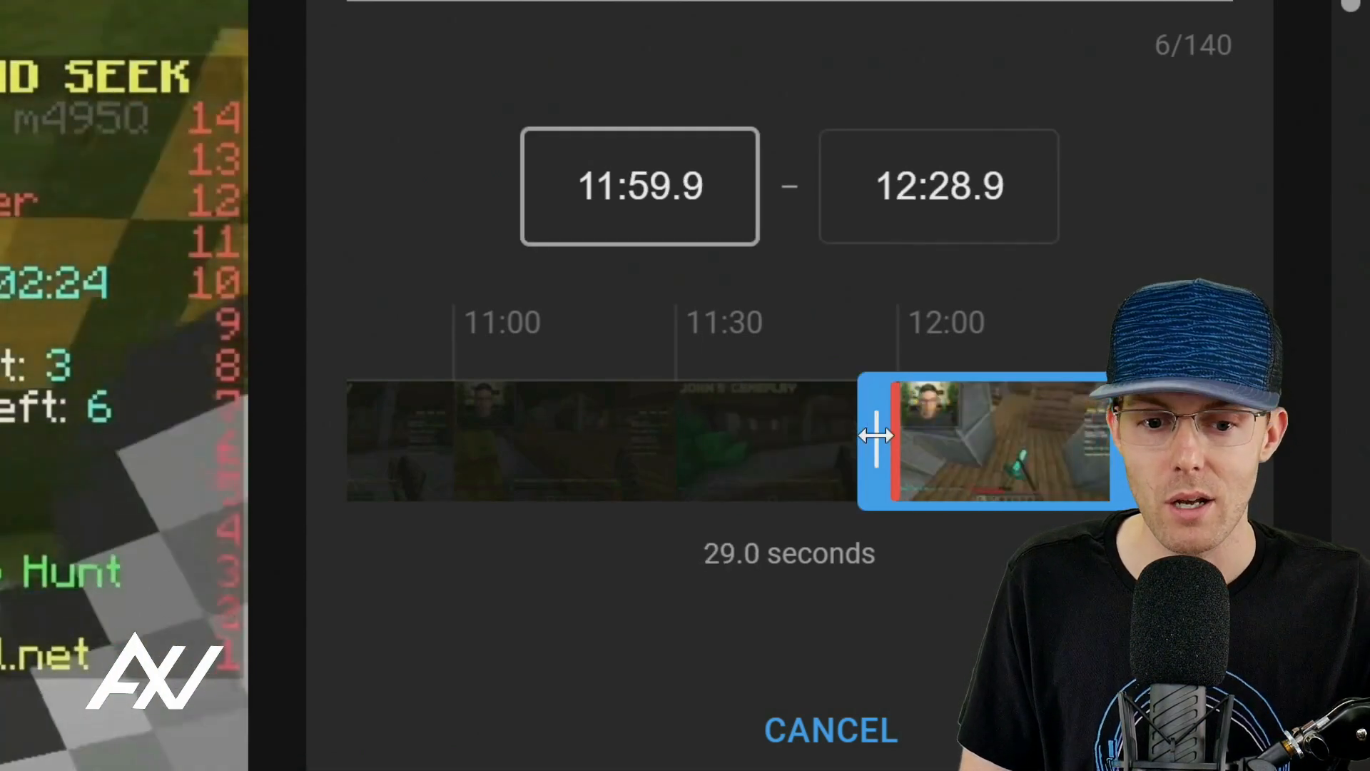
drag(879, 437, 892, 437)
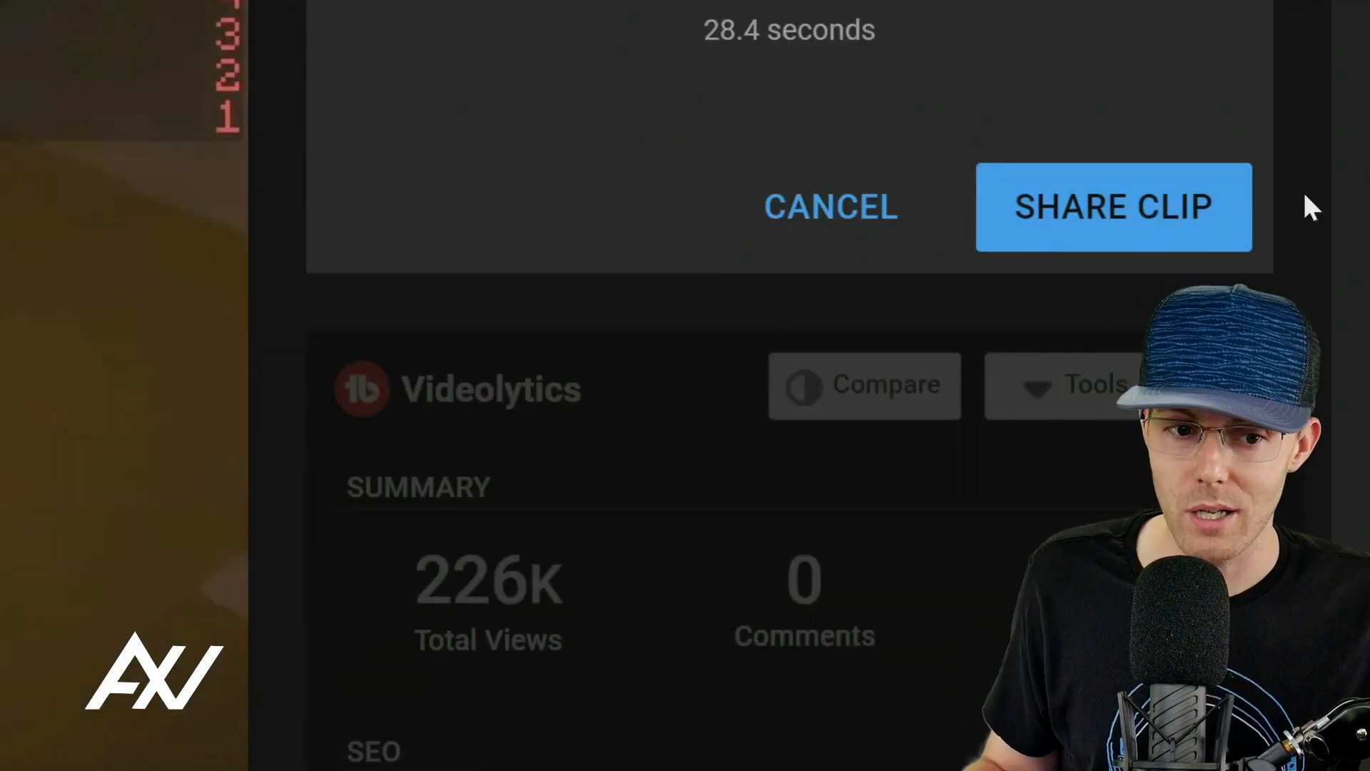
click(1113, 207)
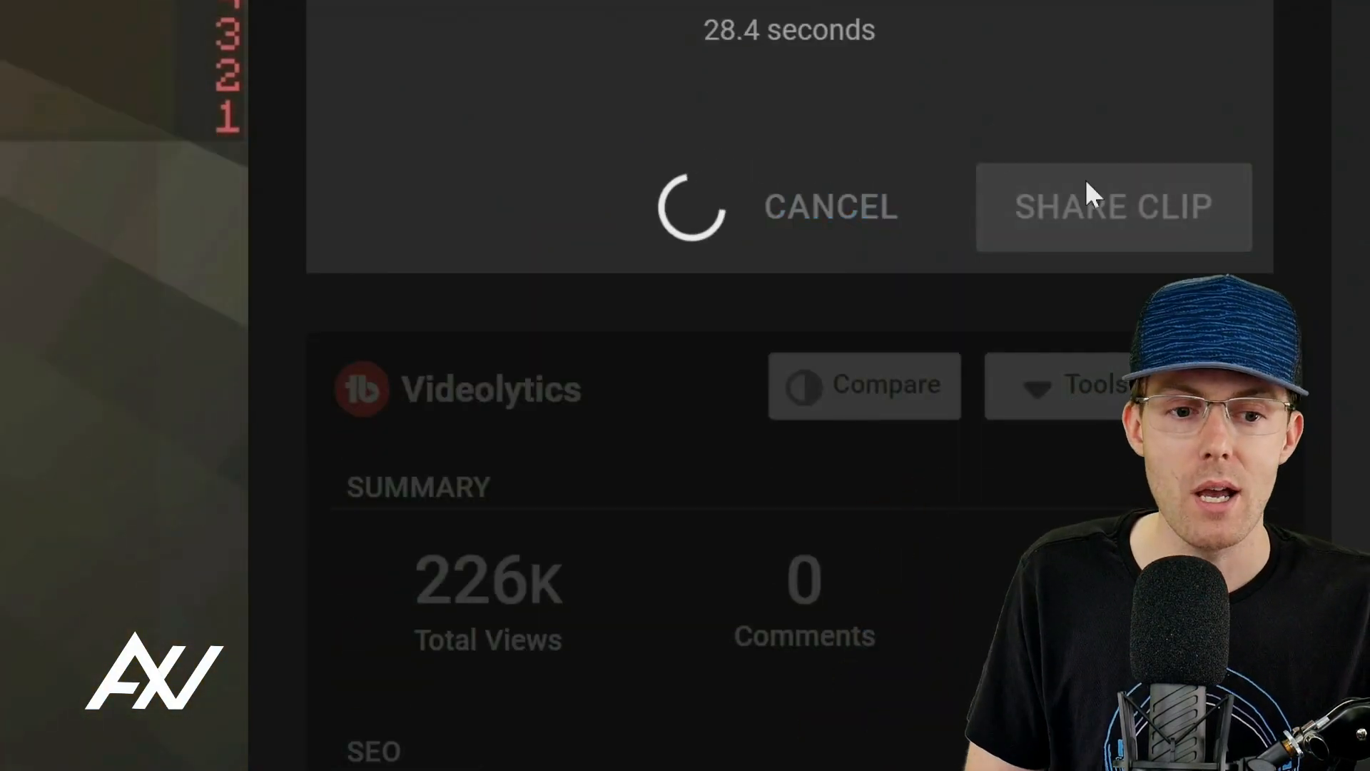
click(1114, 207)
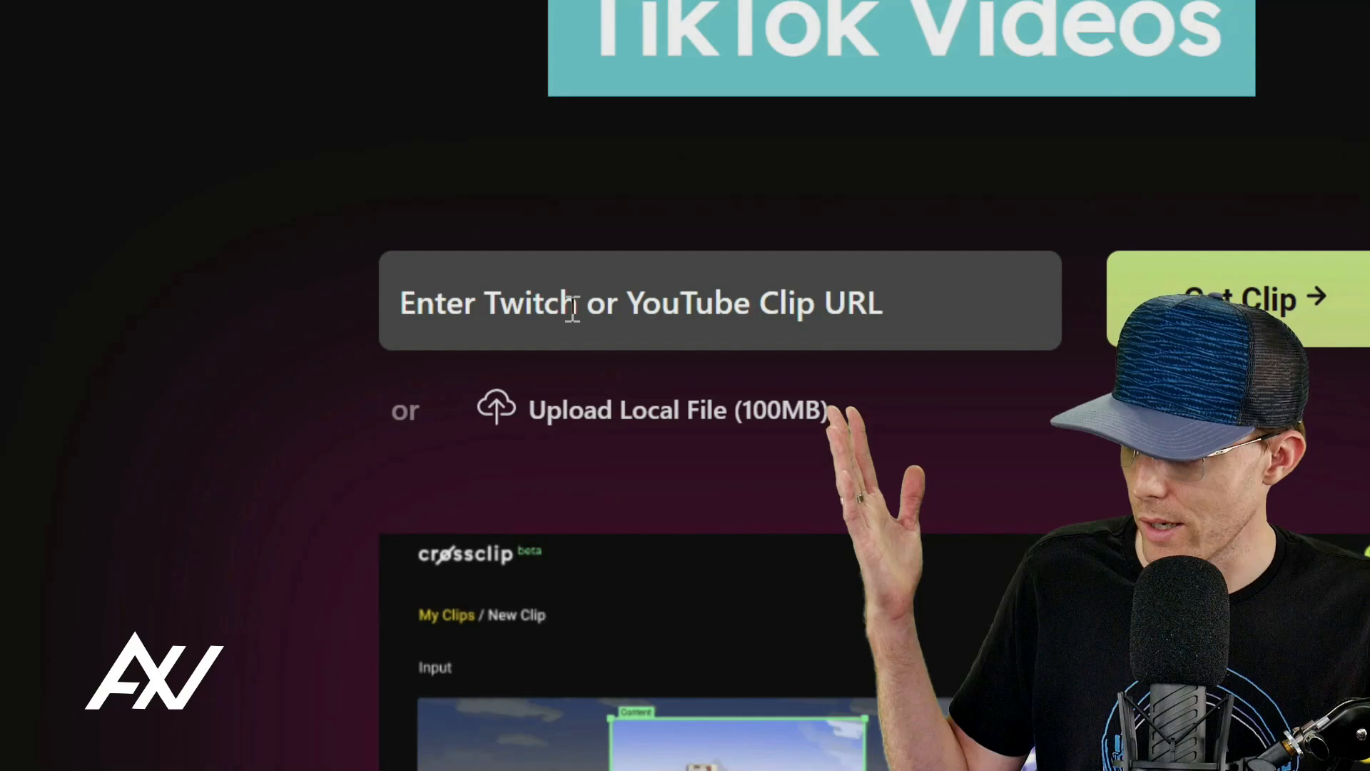
Step: Paste the YouTube clip link into the Clip URL field and get the clip
right_click(572, 303)
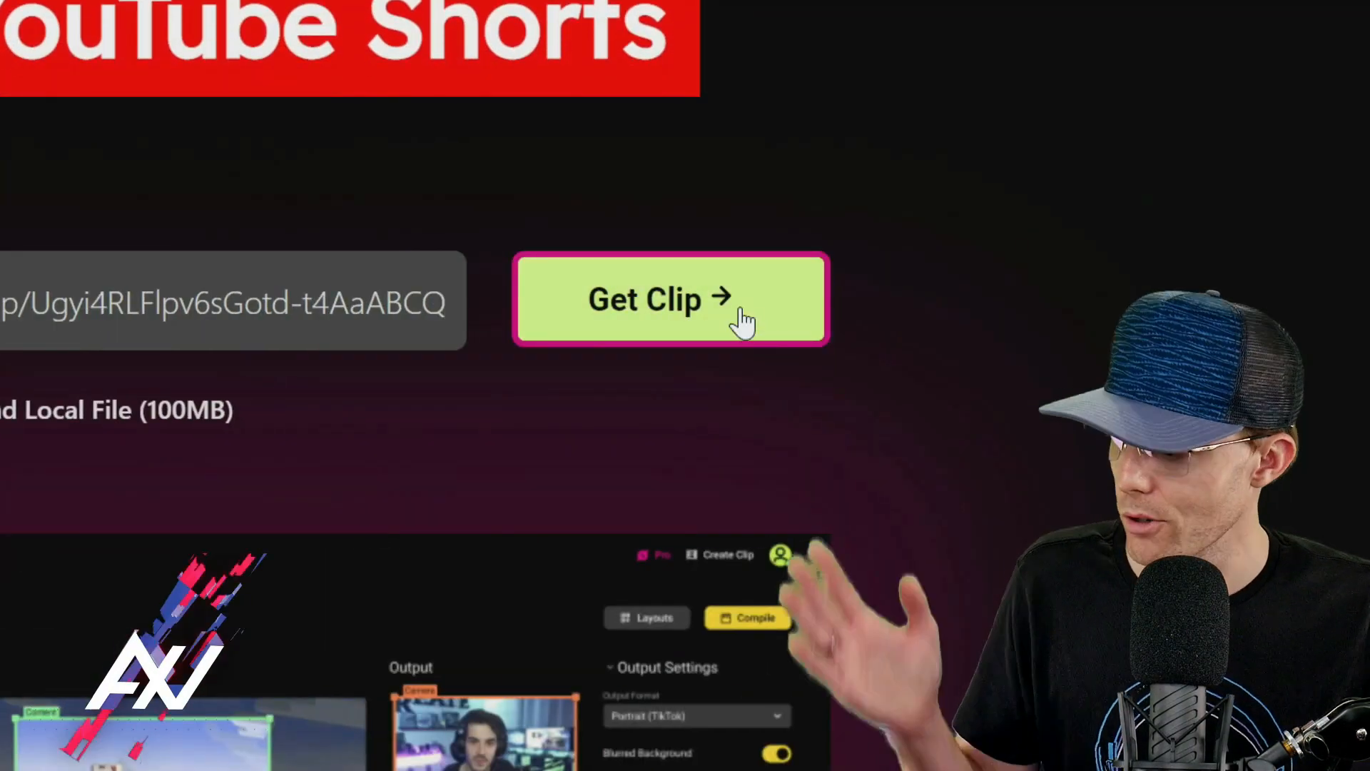
click(671, 300)
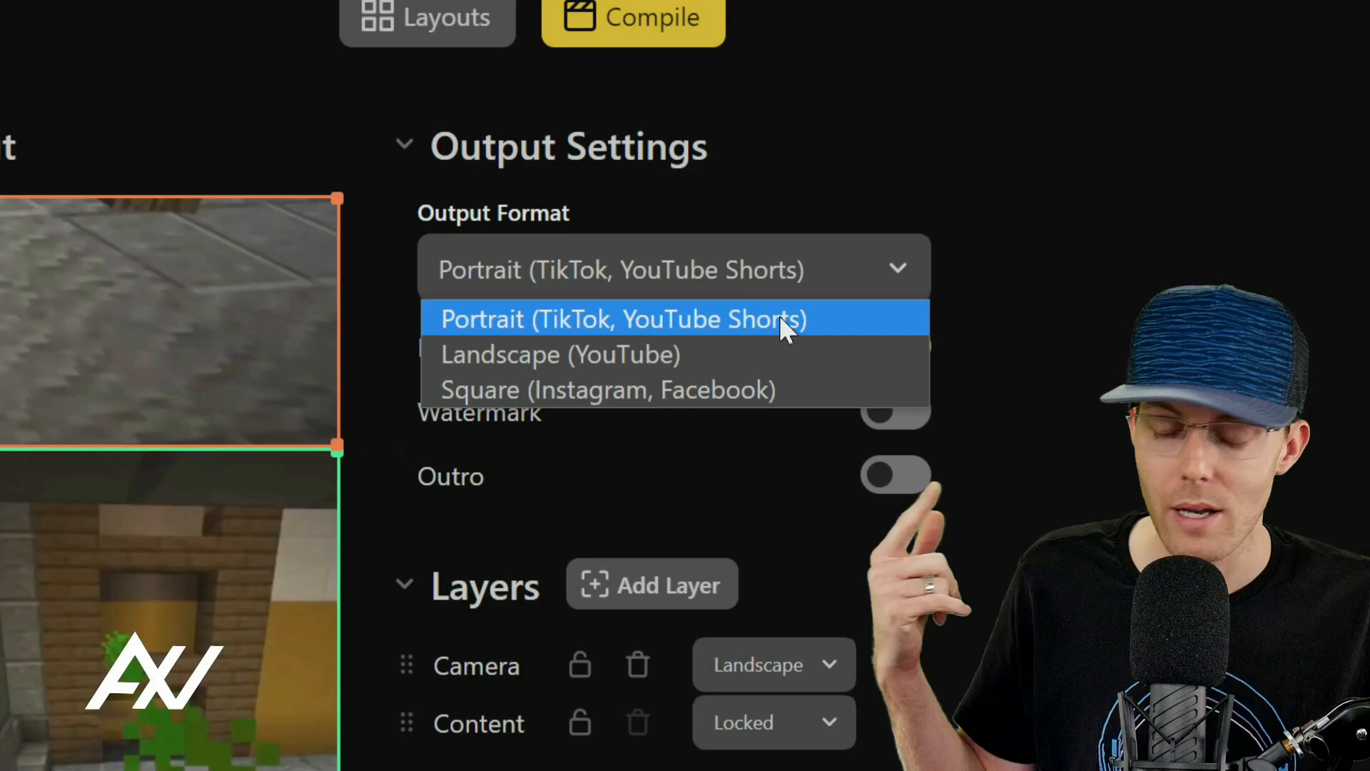
mouse_move(709, 355)
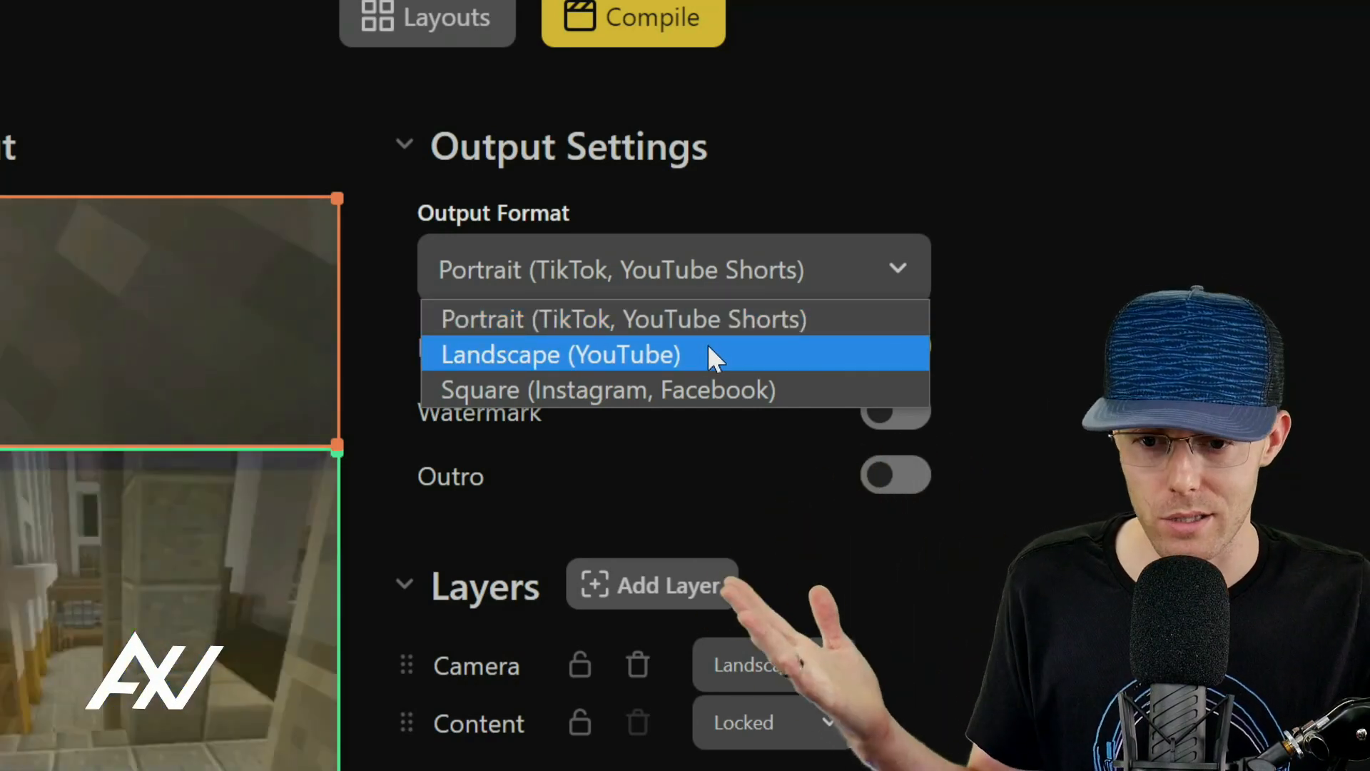
mouse_move(736, 394)
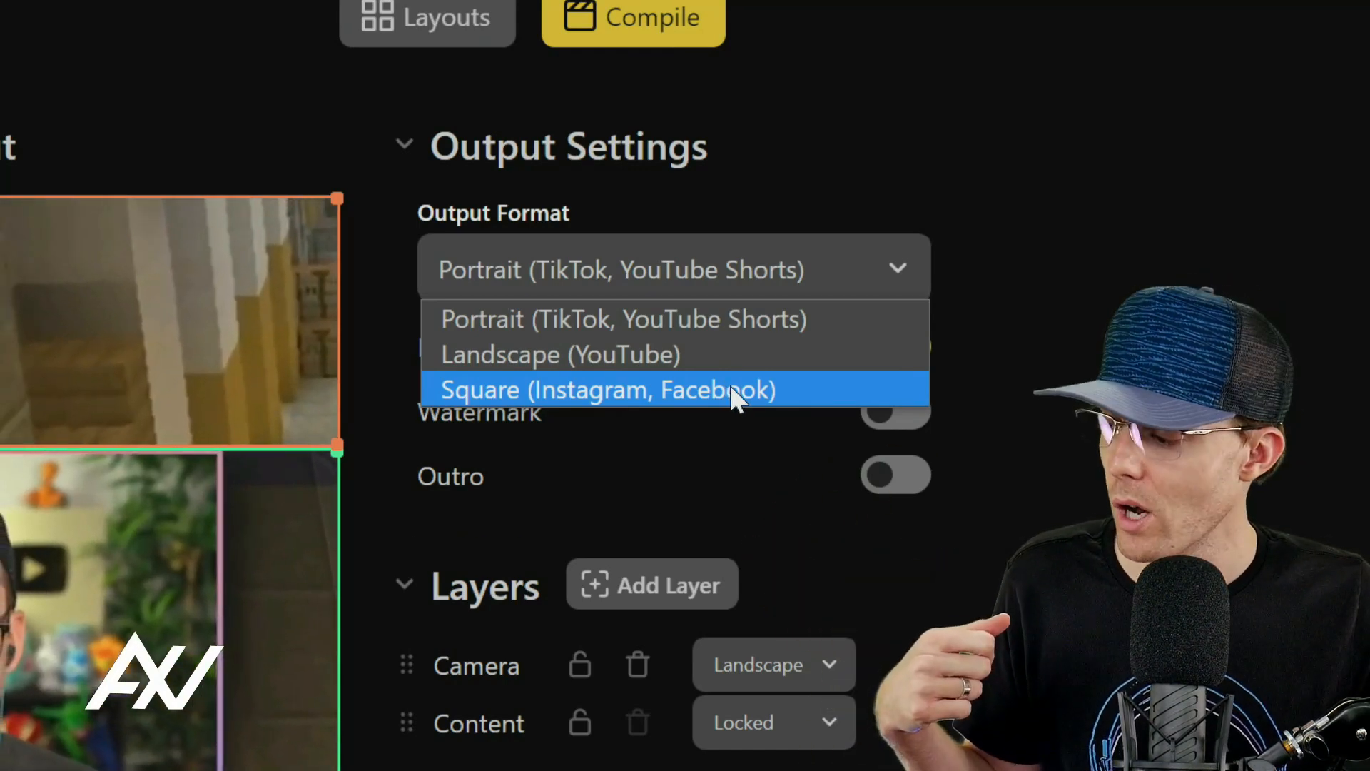
mouse_move(730, 336)
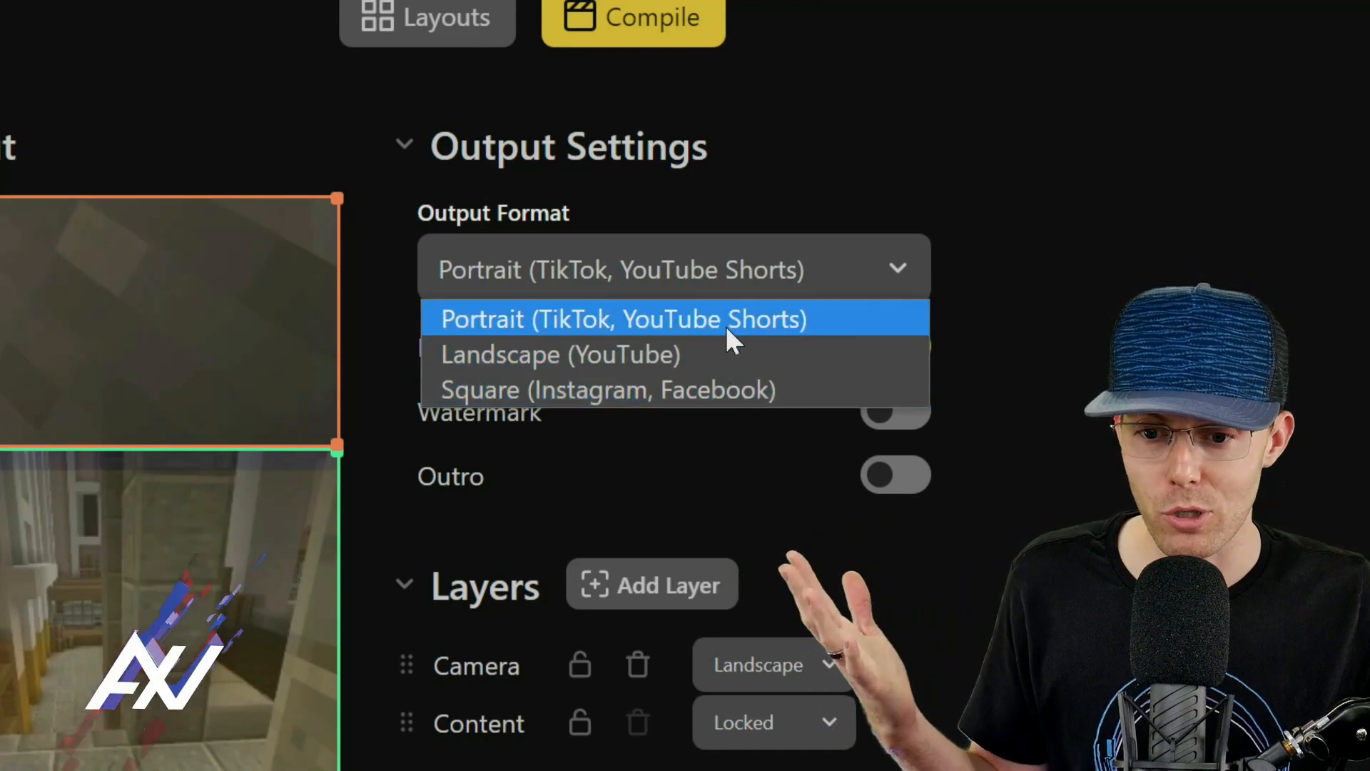
Step: Choose Square (Instagram, Facebook) as the output format
click(606, 389)
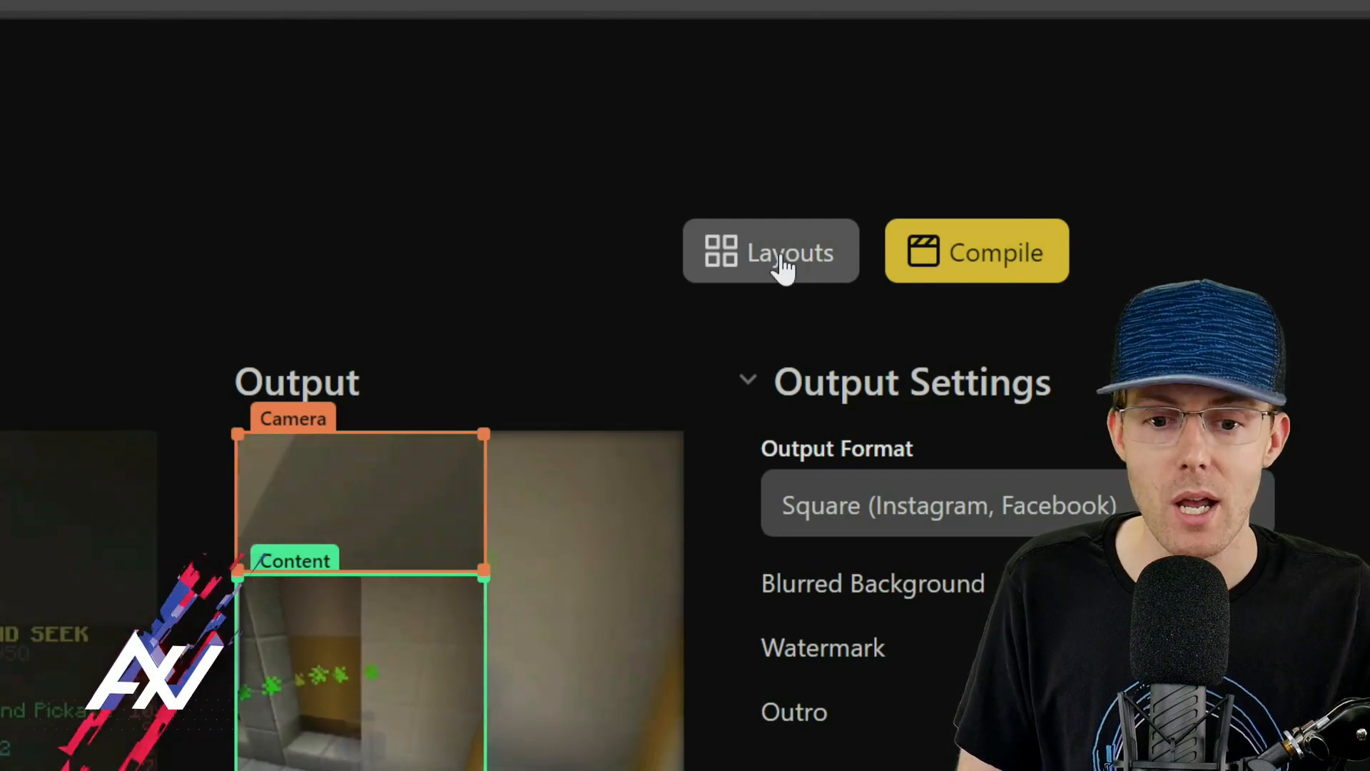
click(771, 252)
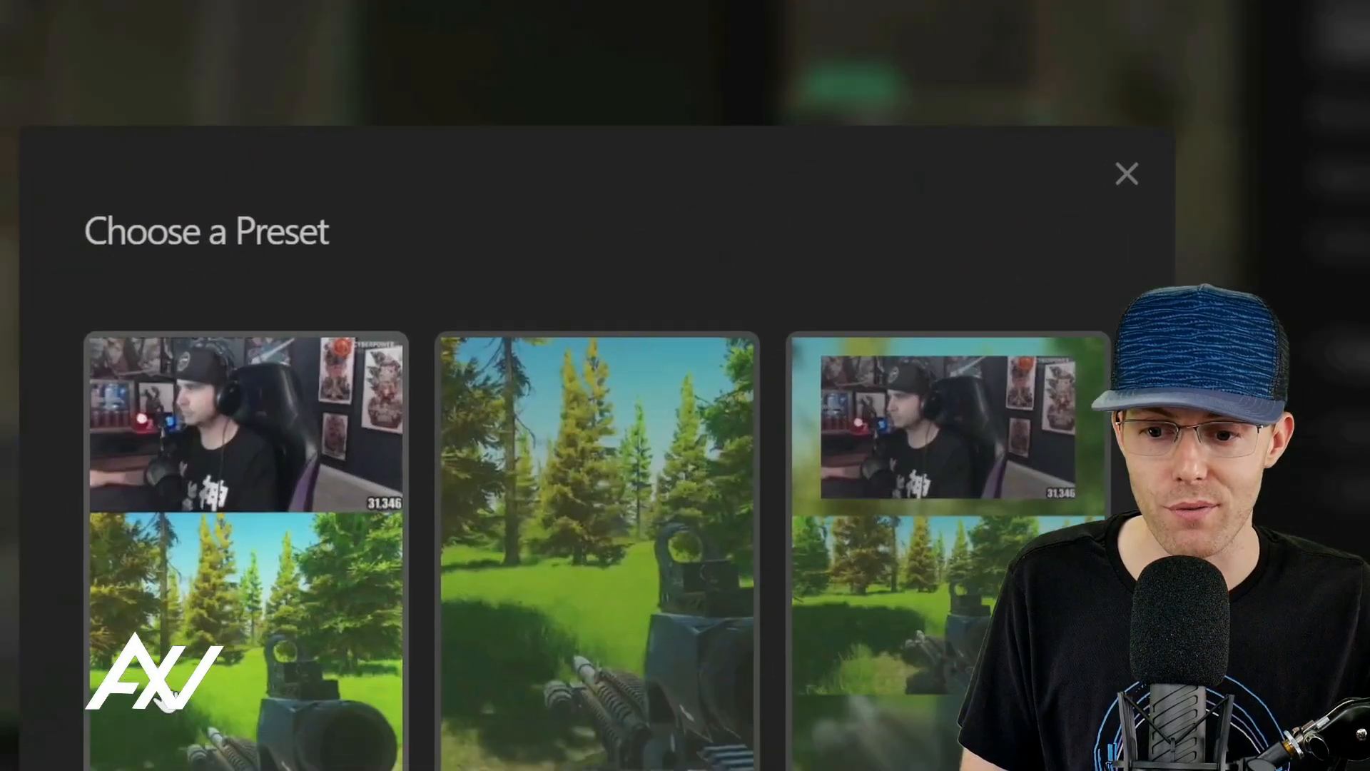
scroll(down, 3)
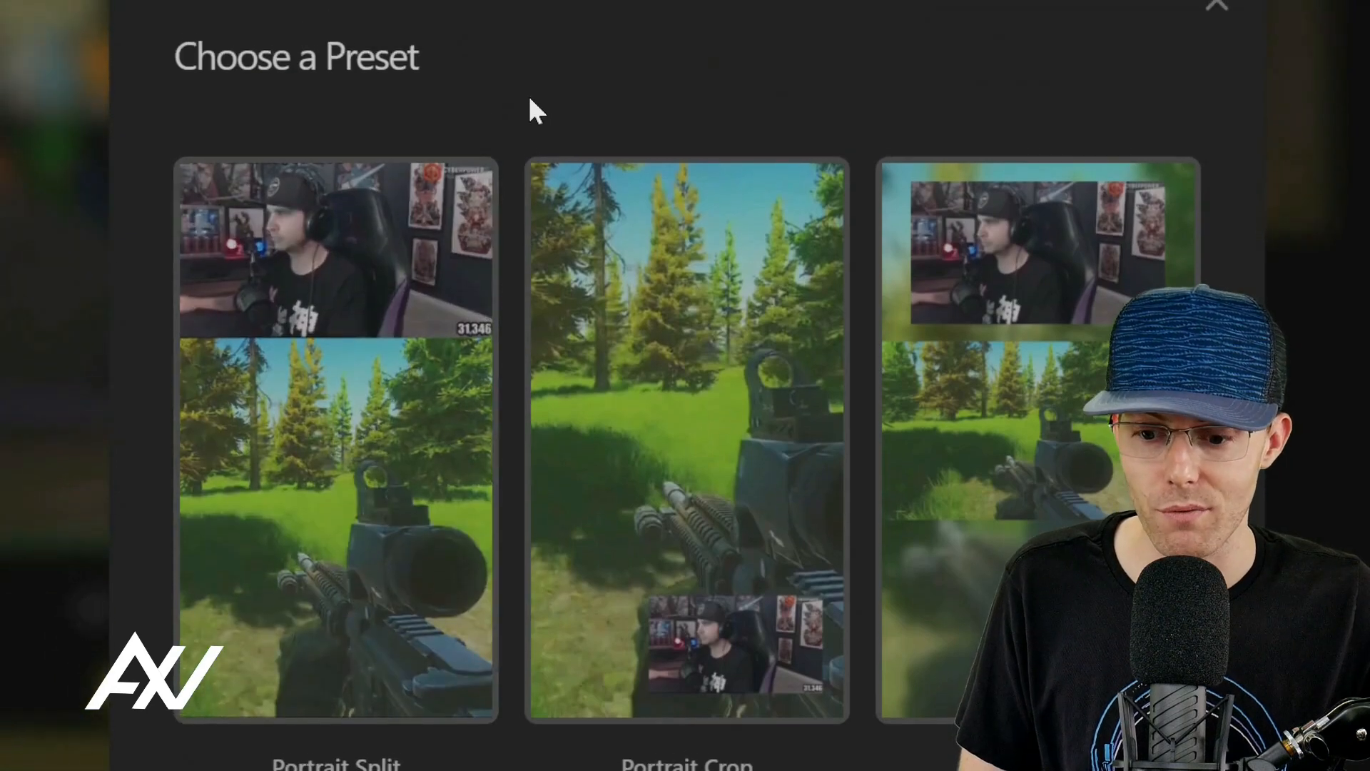
scroll(down, 3)
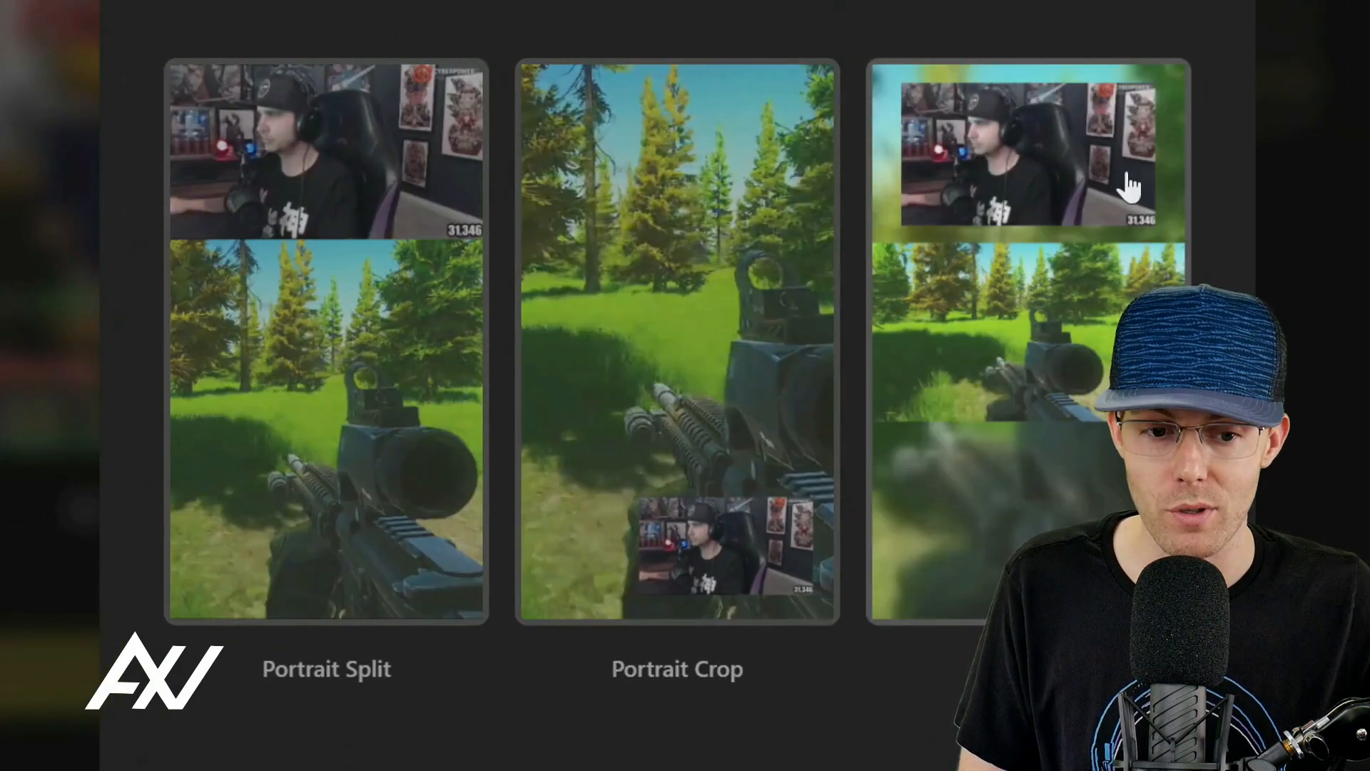
scroll(down, 3)
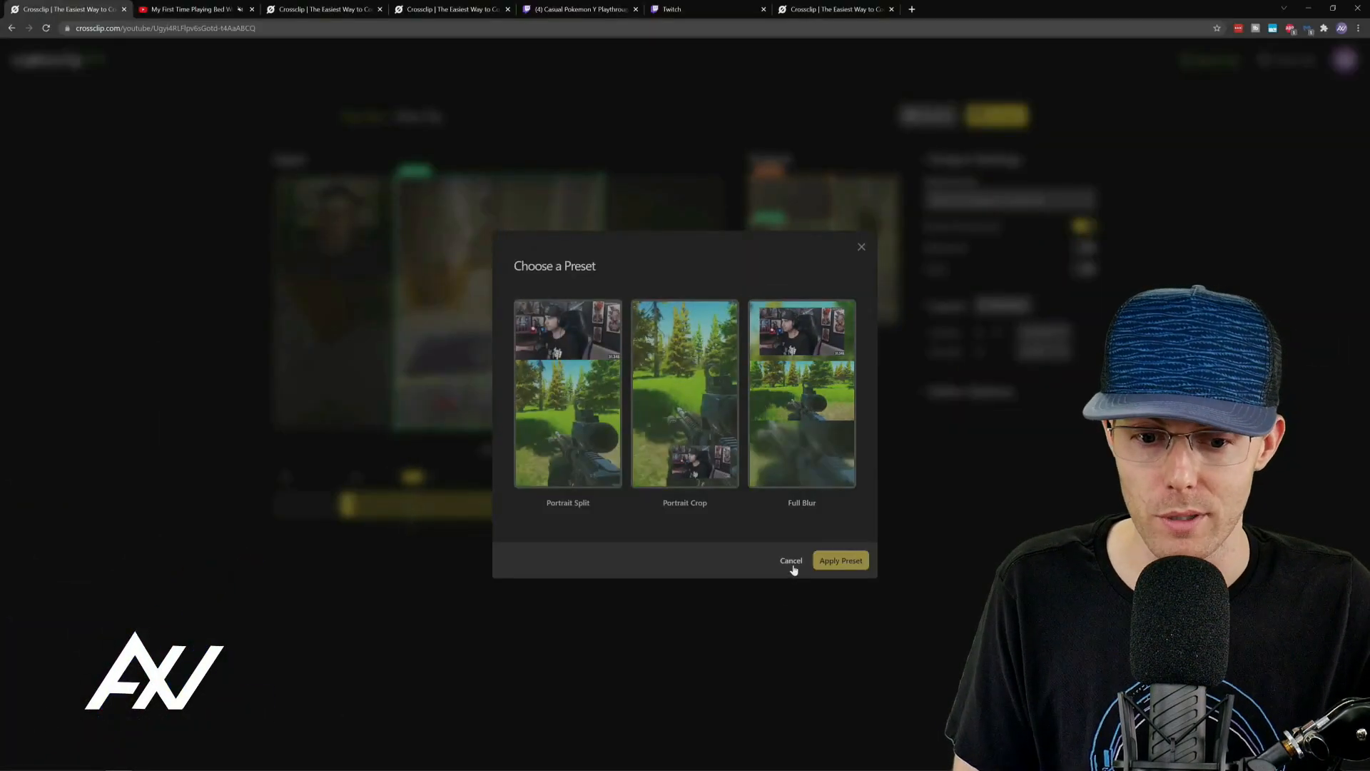
click(791, 561)
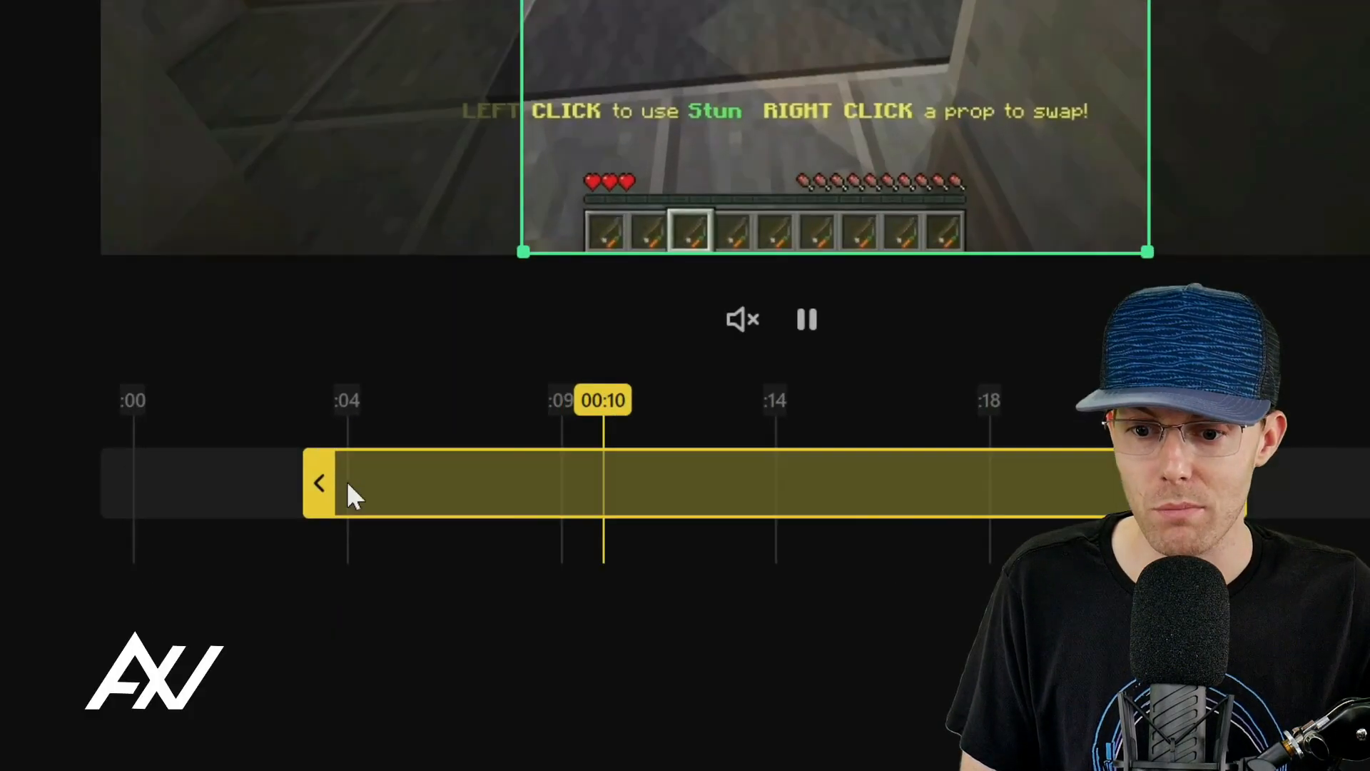
Step: Drag the yellow trim handles to narrow the clip to a short stretch
drag(319, 483, 813, 483)
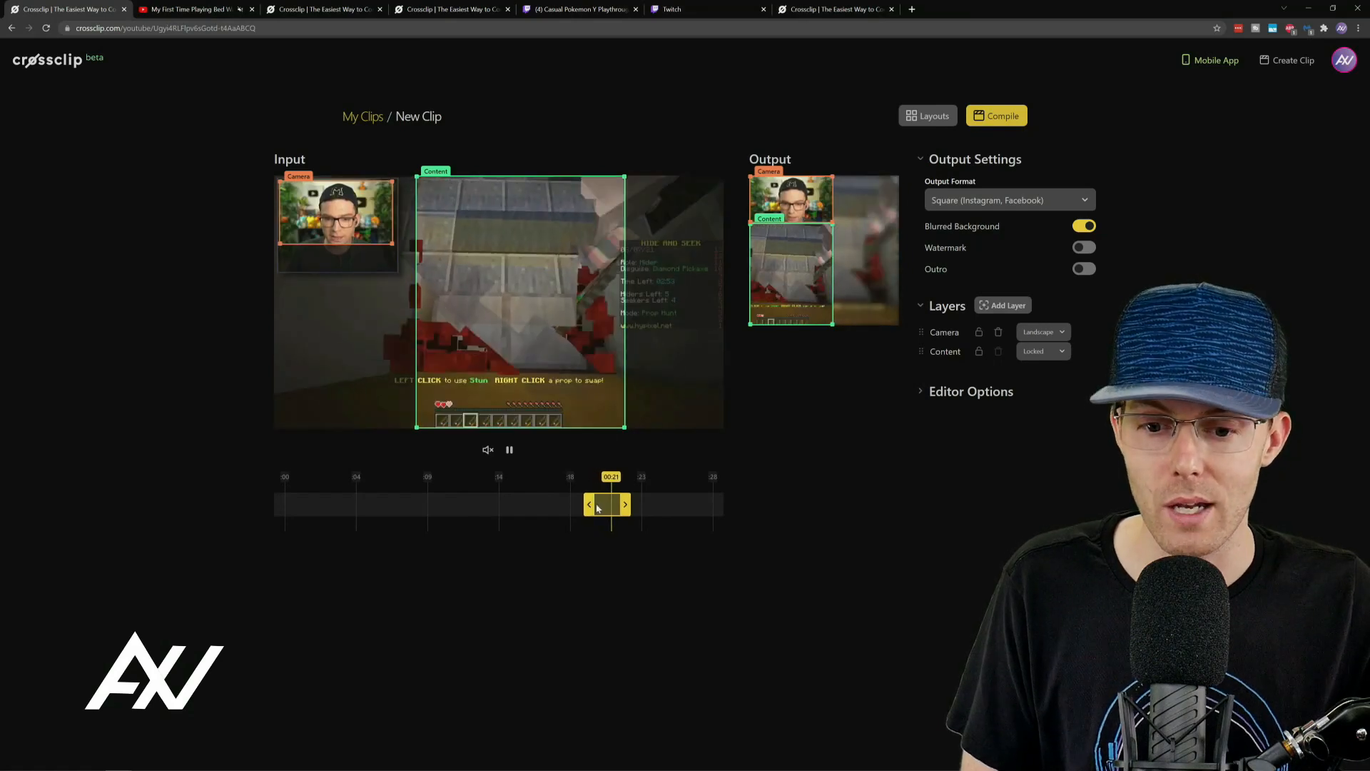
drag(623, 505, 717, 504)
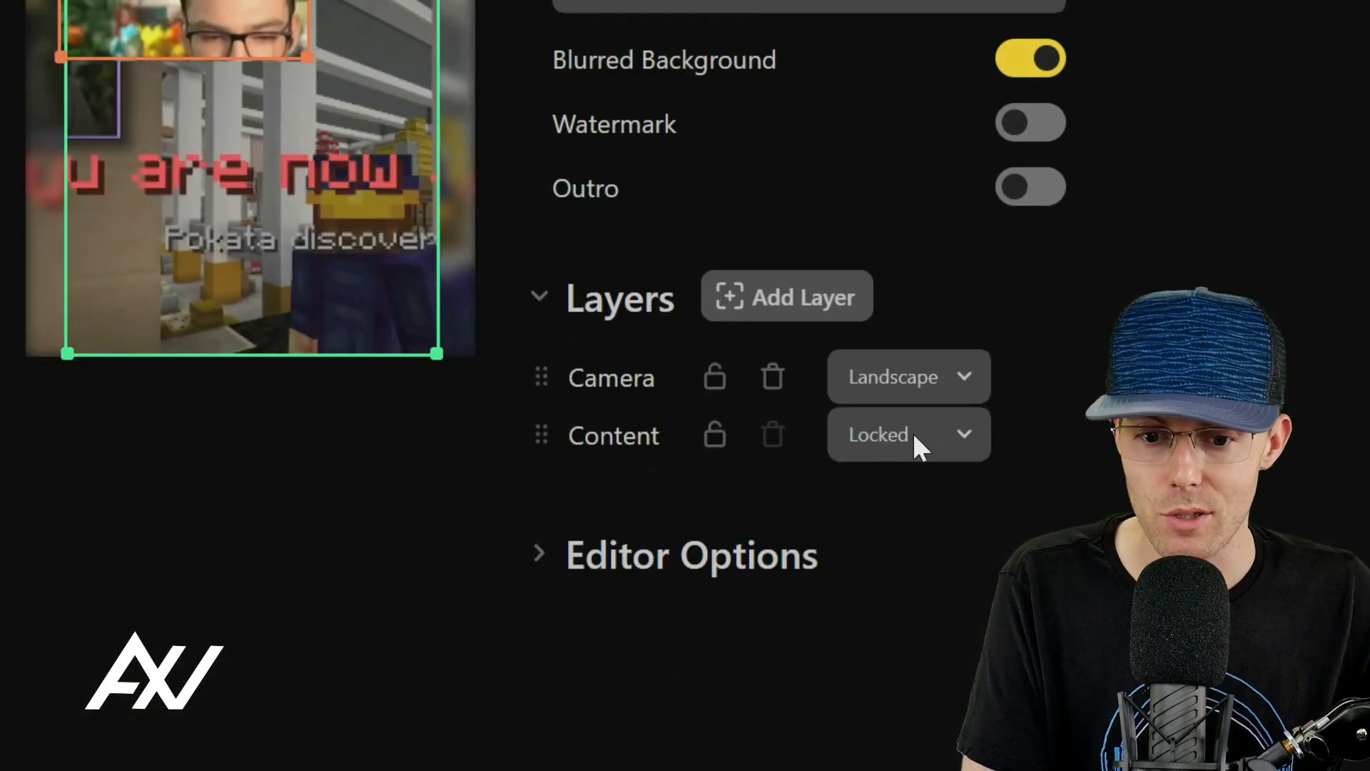
Step: Change the Camera layer's shape from Landscape to Square
click(908, 434)
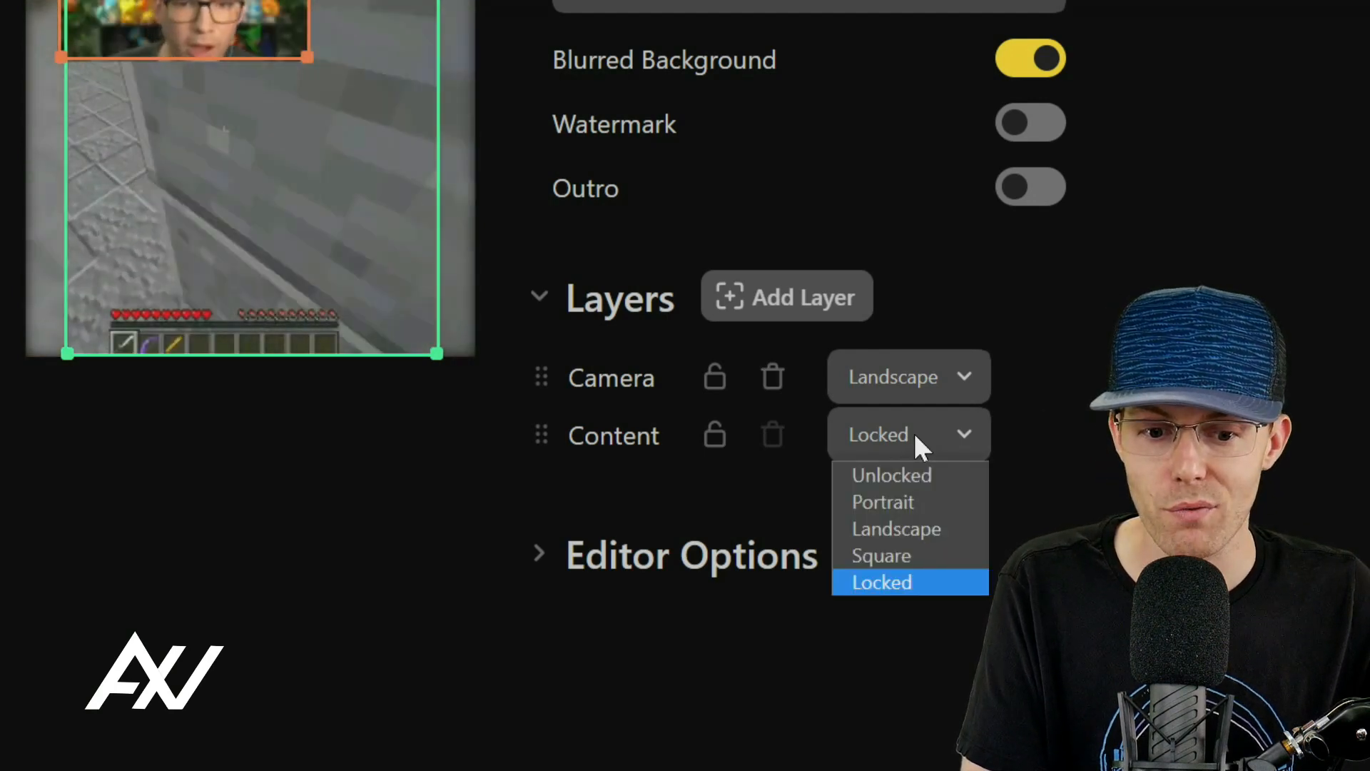
mouse_move(917, 561)
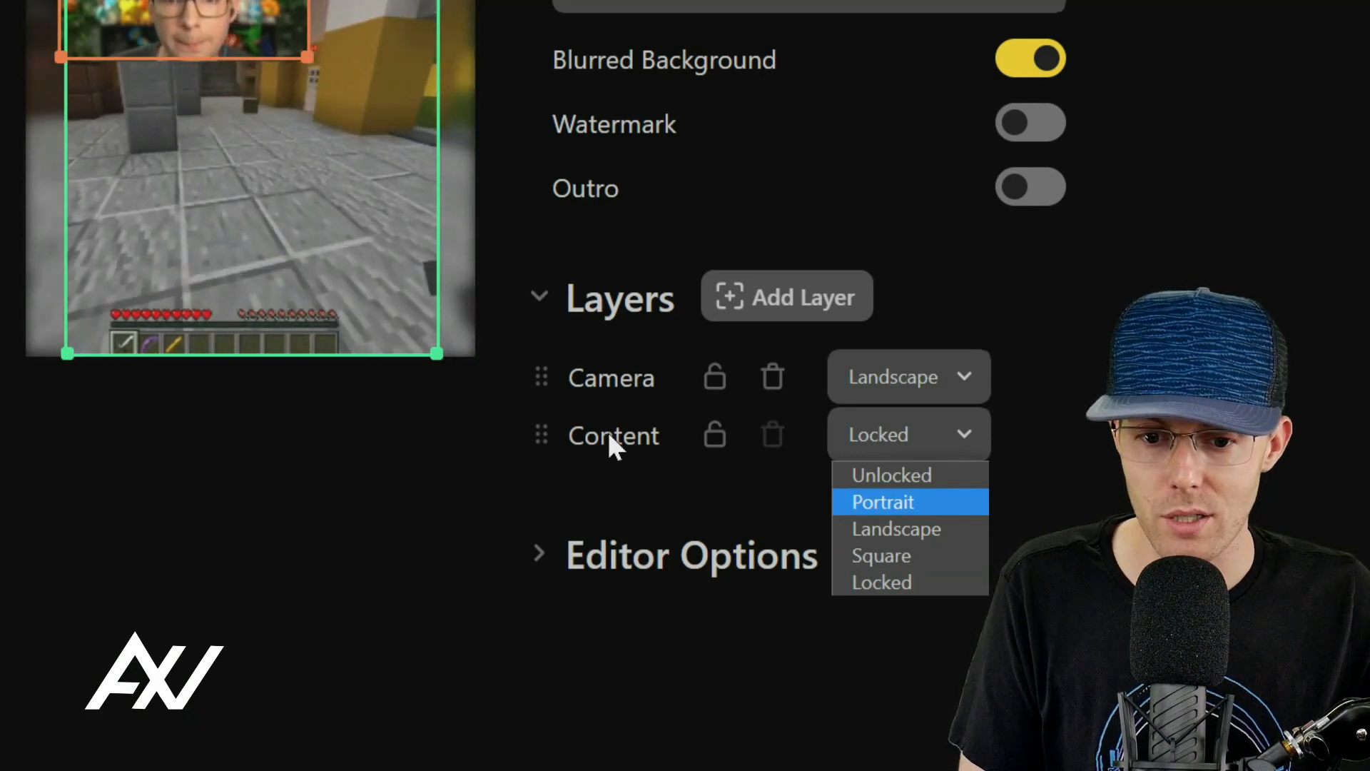
click(881, 555)
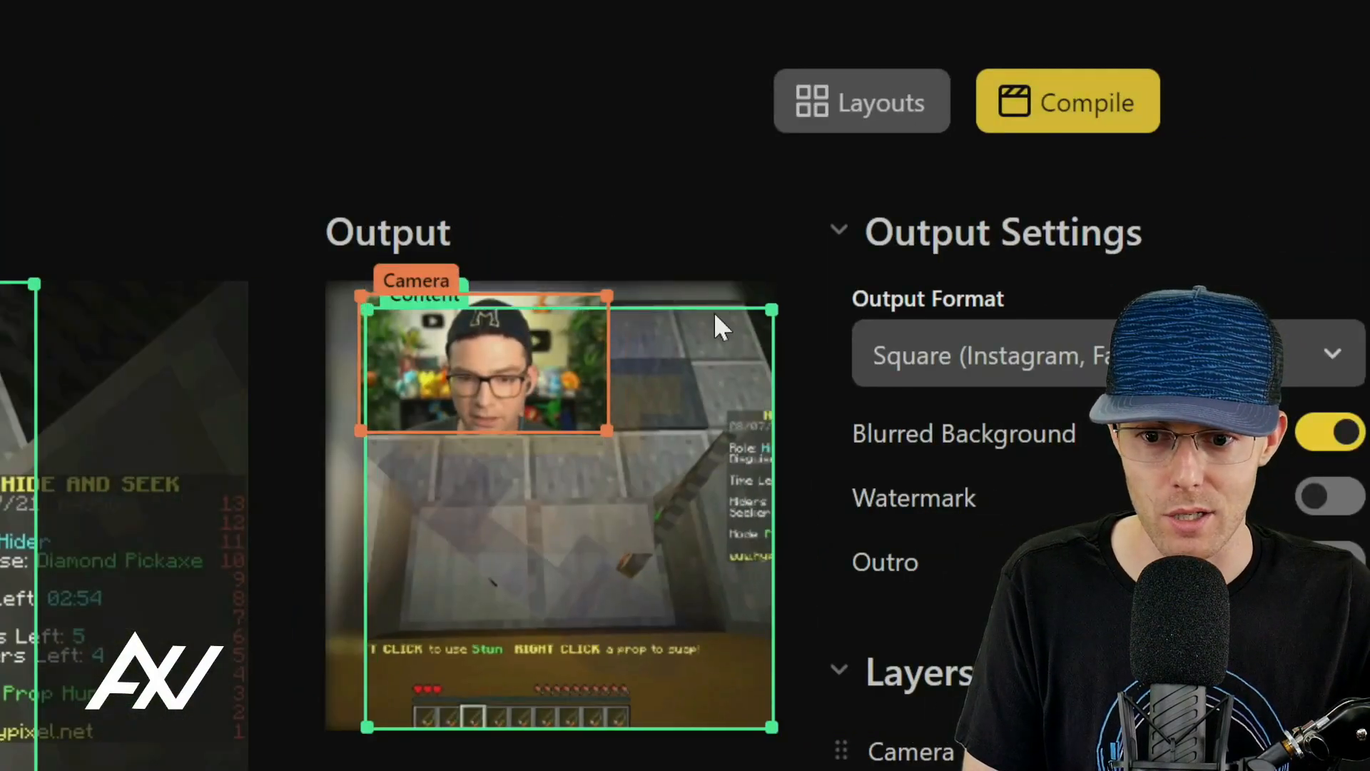
scroll(down, 3)
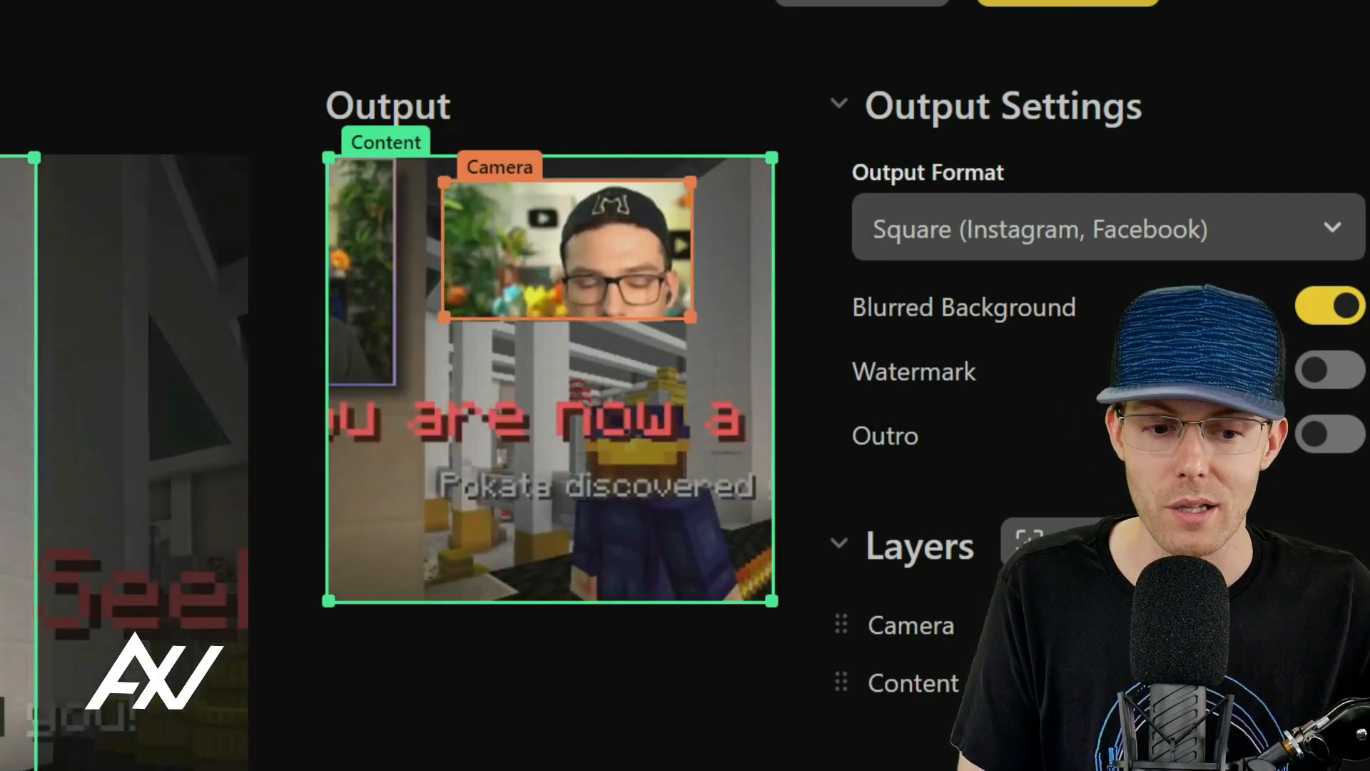
scroll(down, 3)
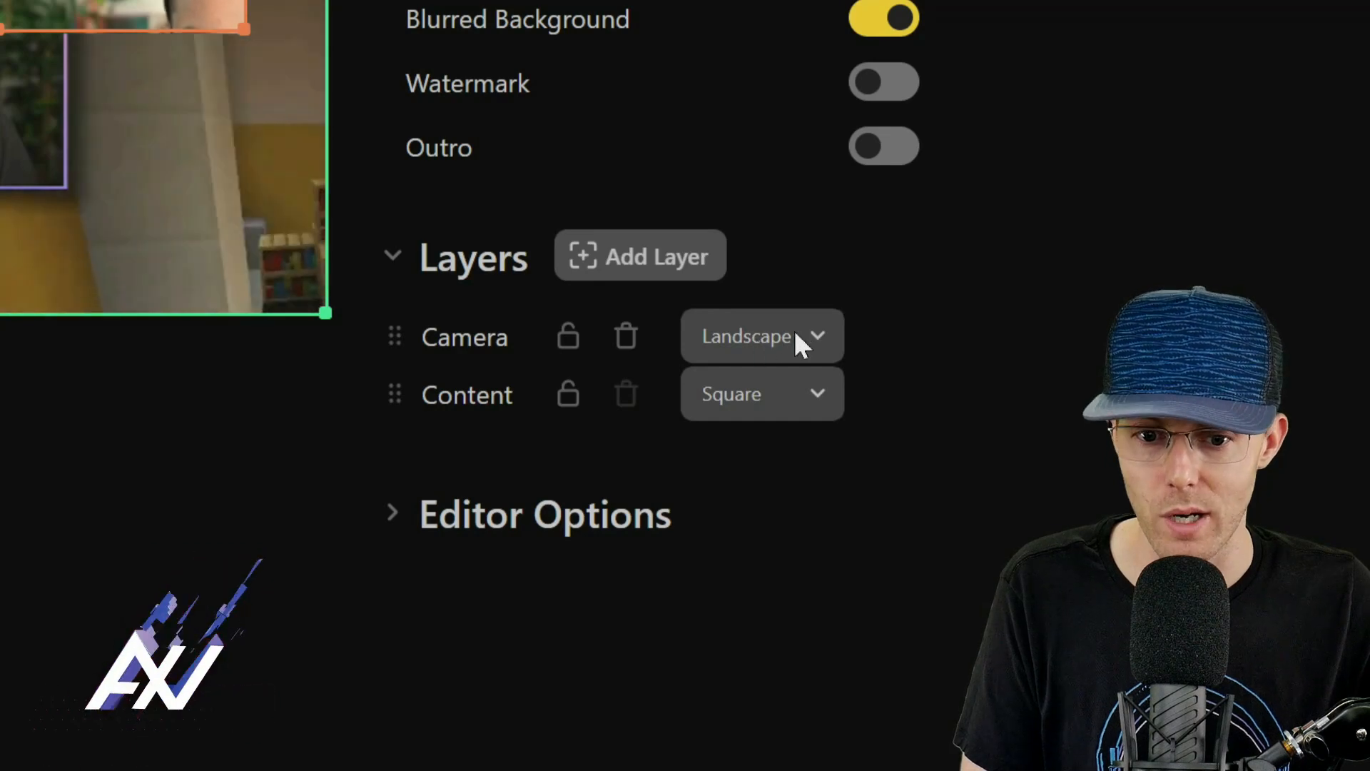
click(762, 336)
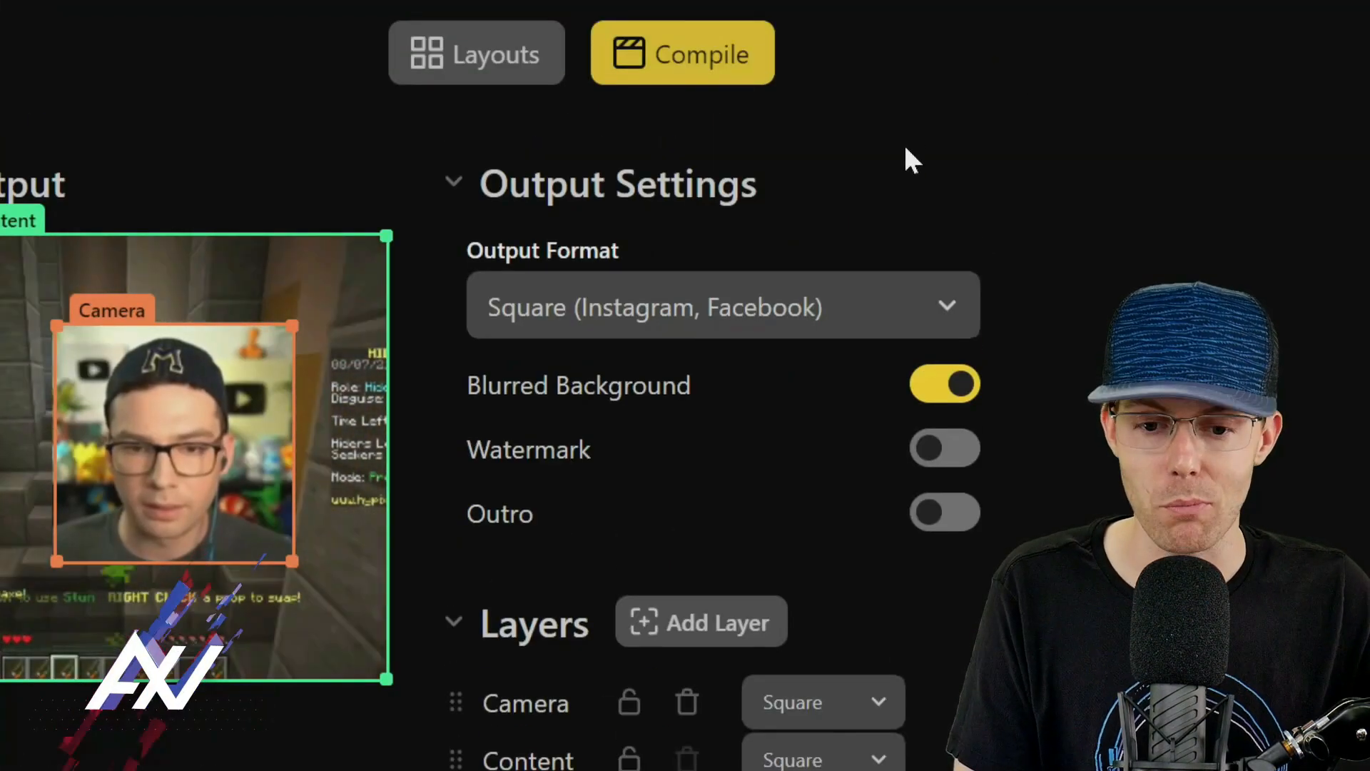
Step: Toggle on Watermark and Outro under Output Settings
scroll(down, 3)
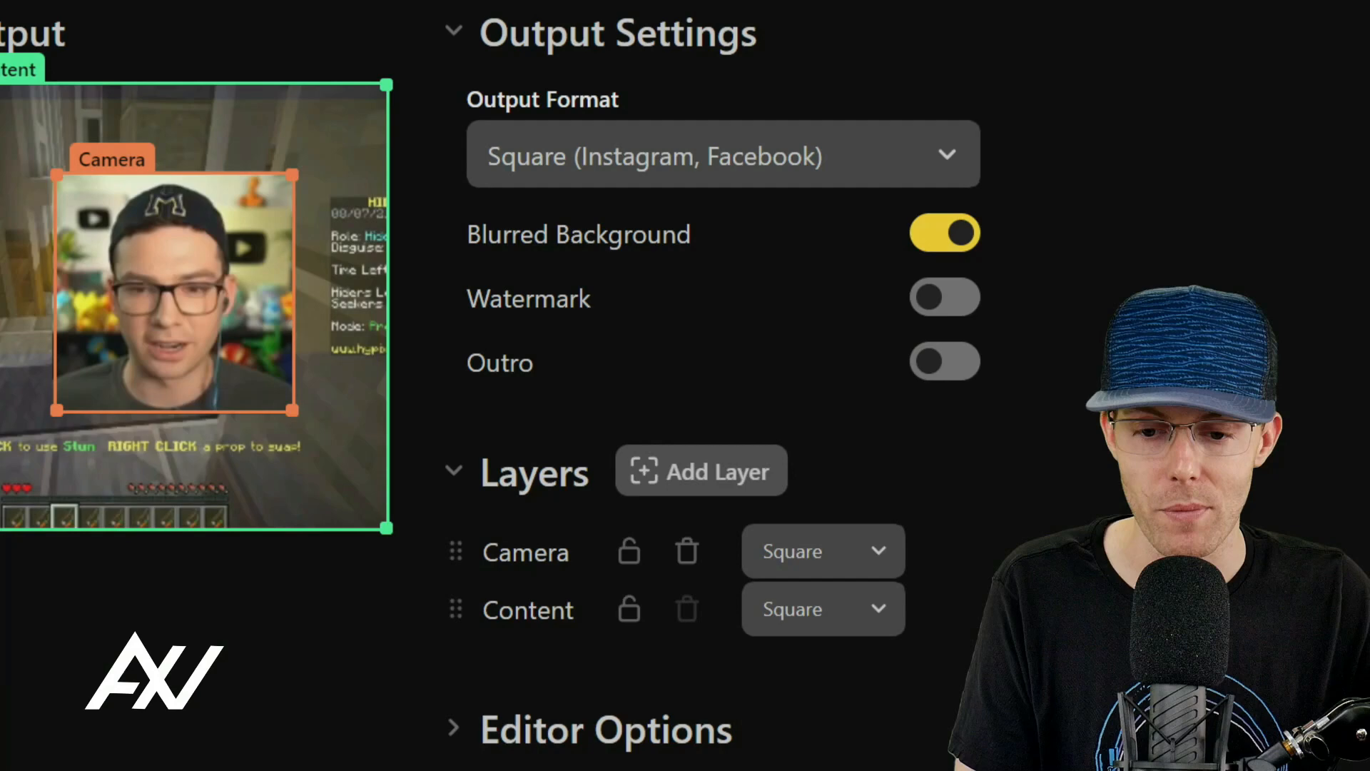
click(946, 296)
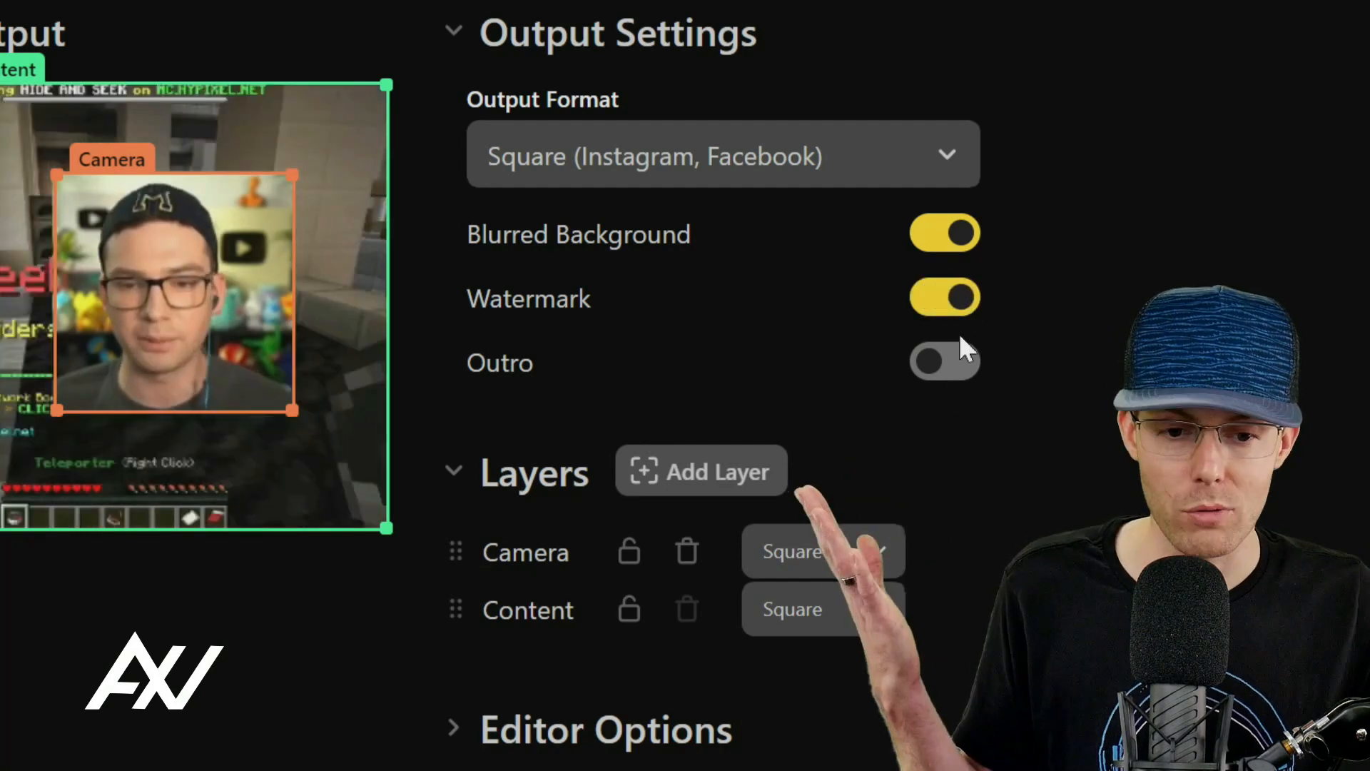
click(946, 362)
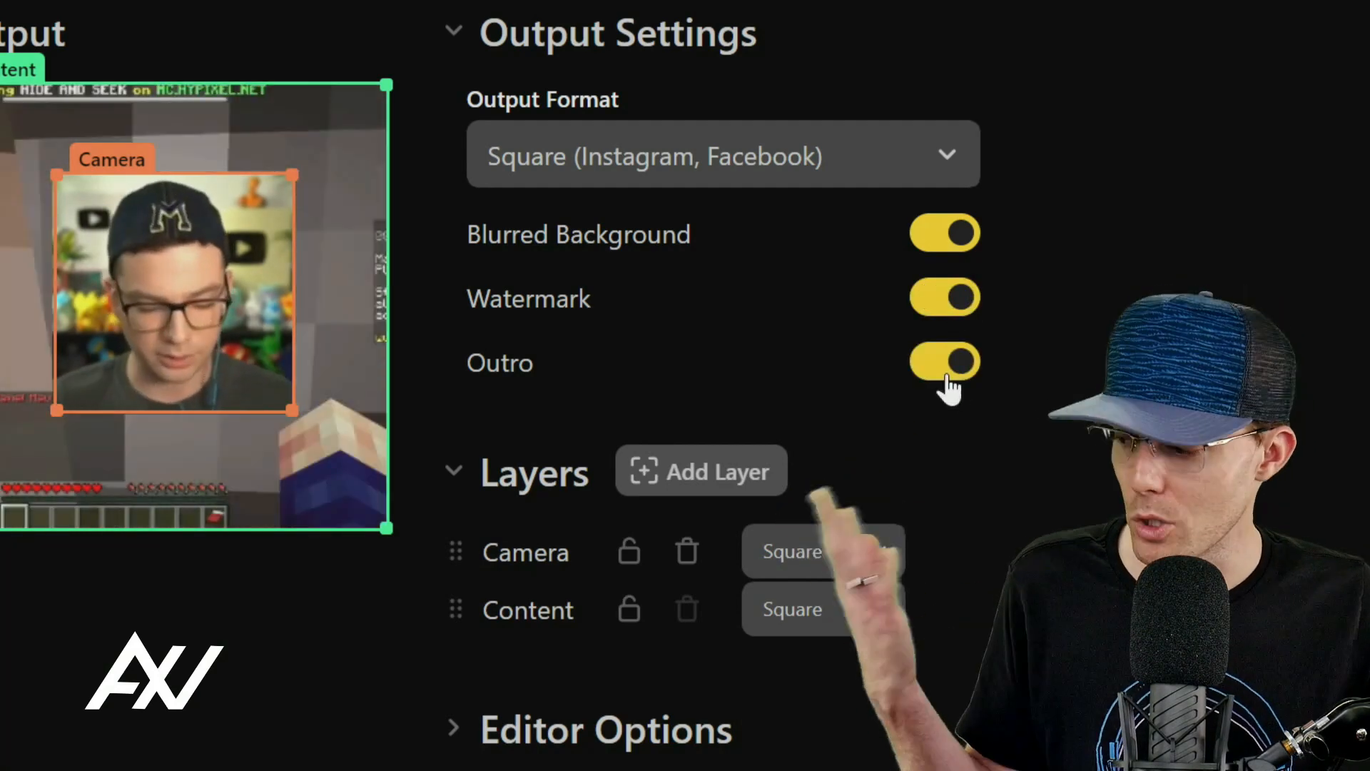
click(945, 362)
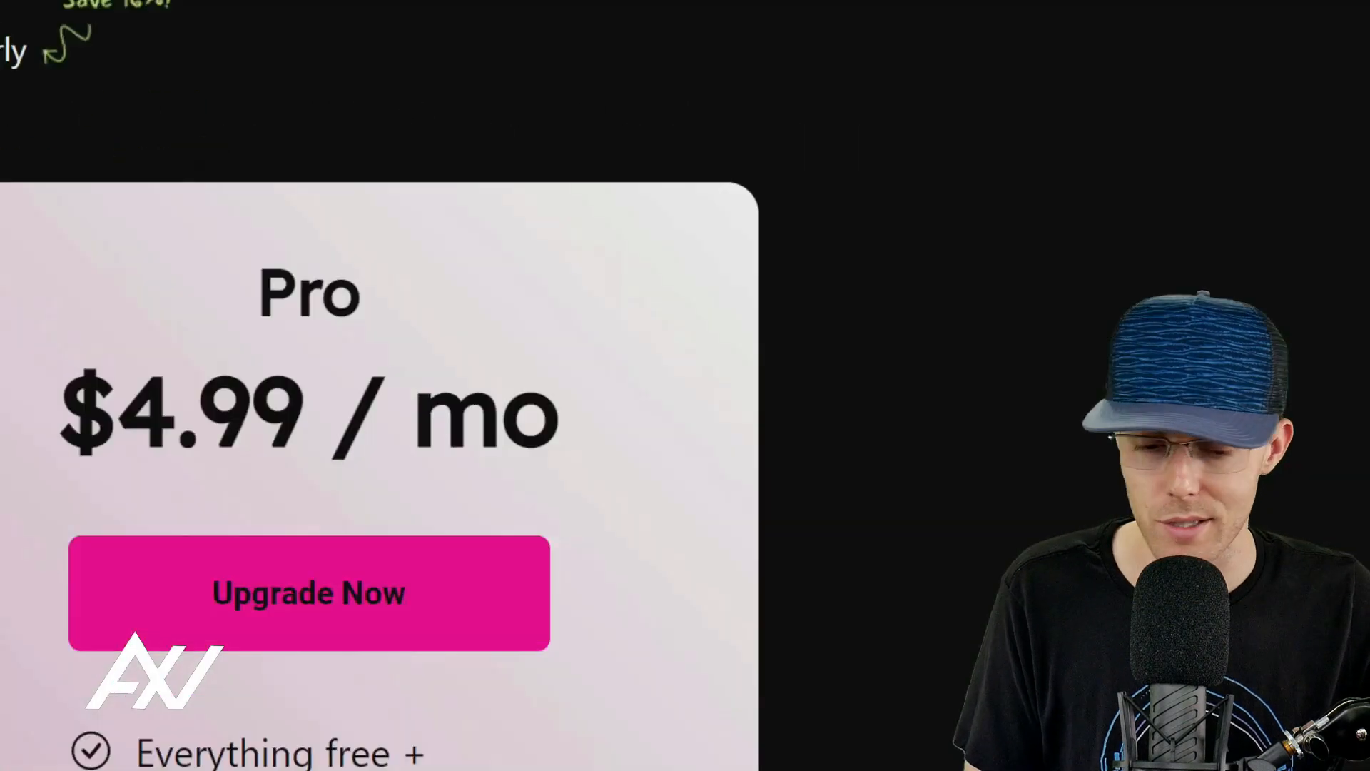
Step: Scroll the Pro plan features and highlight the 'Up to 100MB uploads' line
scroll(down, 3)
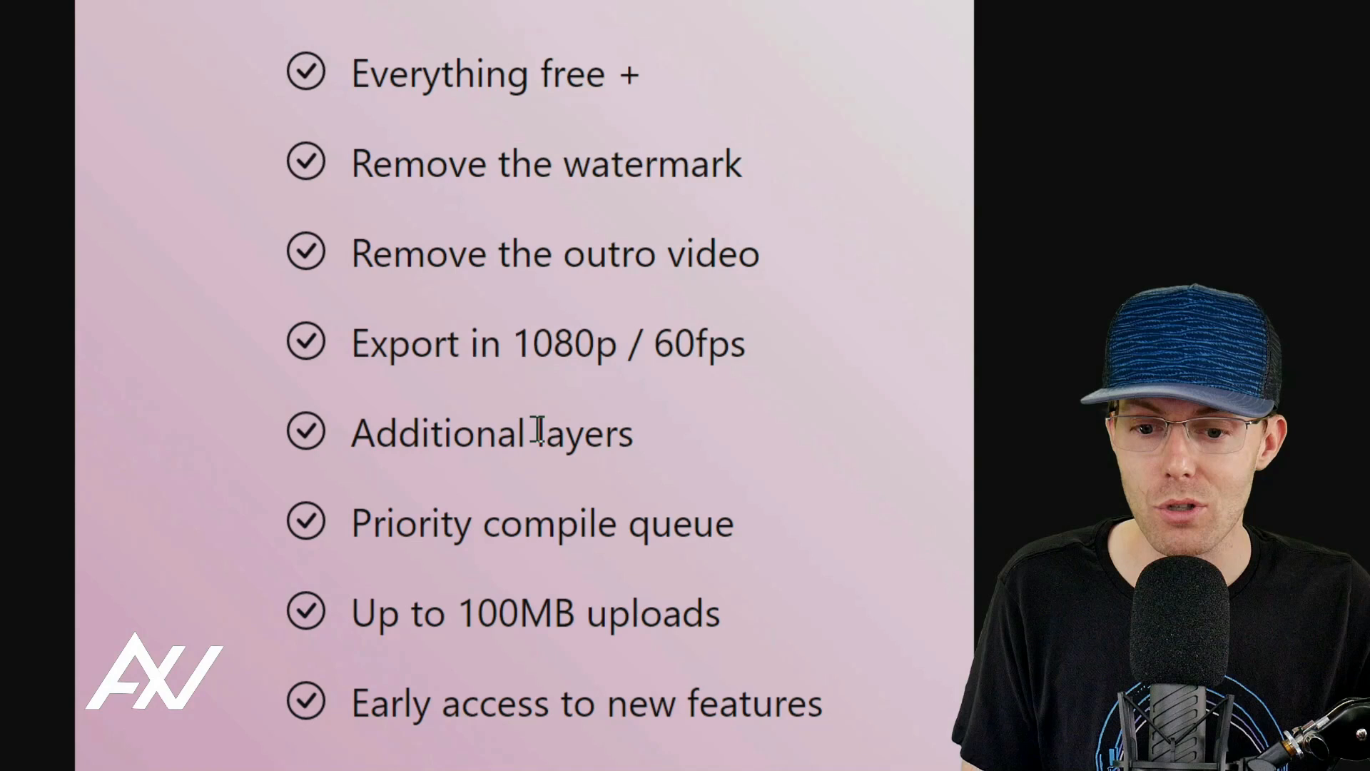
triple_click(546, 615)
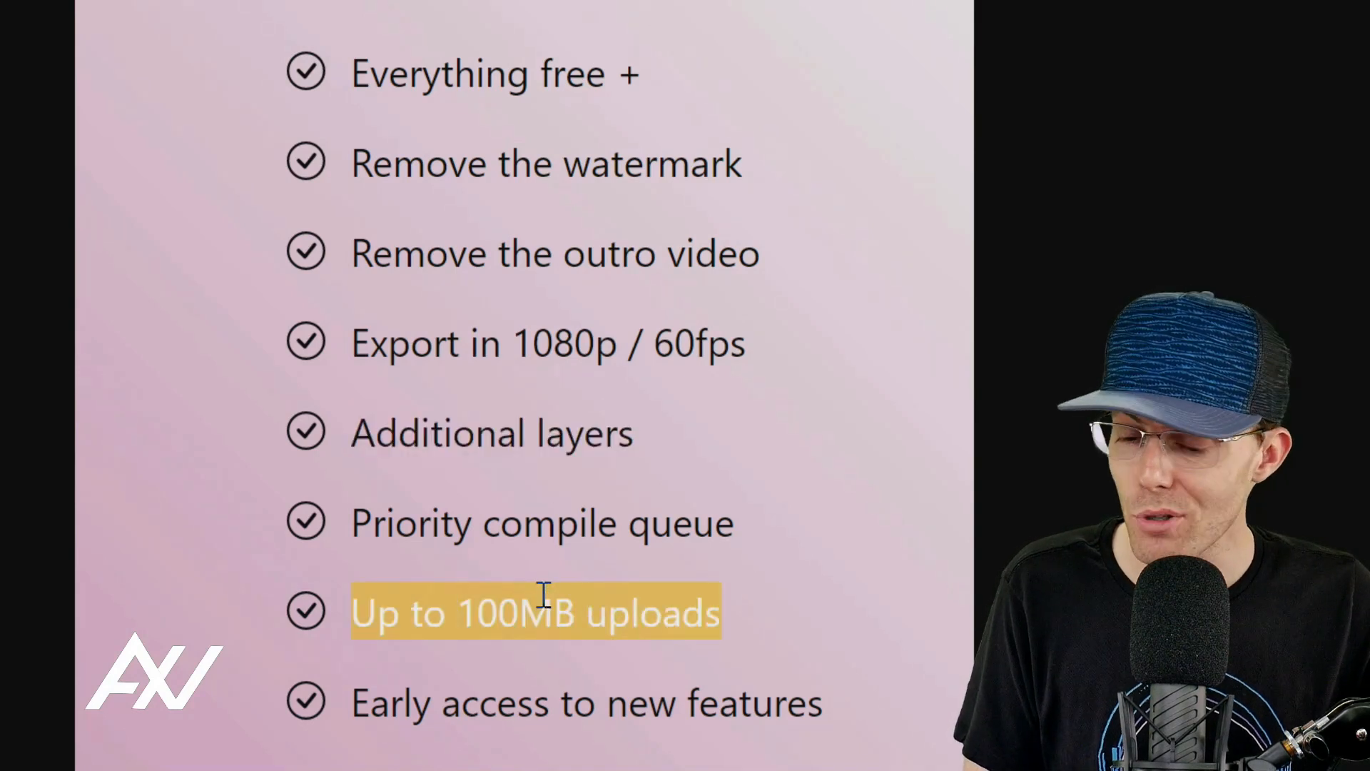
mouse_move(559, 594)
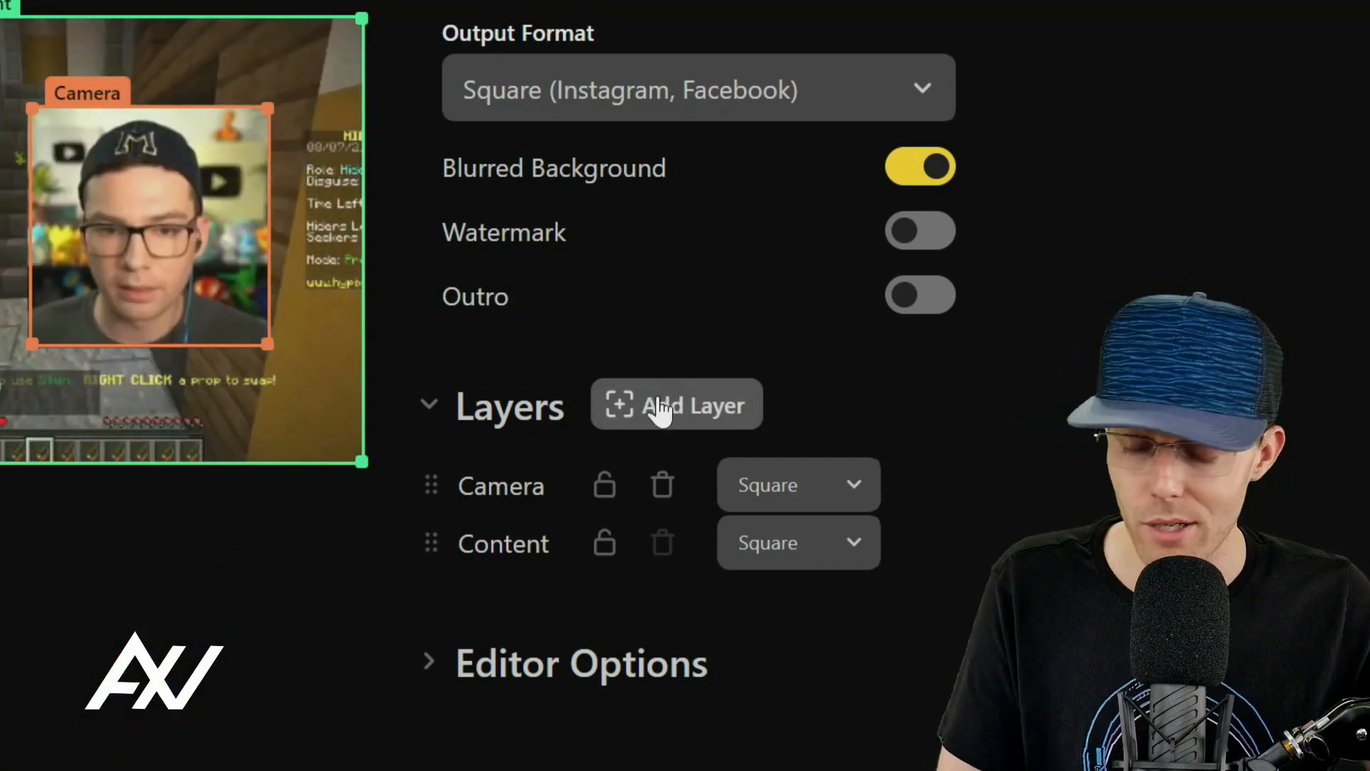
Step: Add Layer 0 framing the game chat and set its shape to Unlocked
click(675, 404)
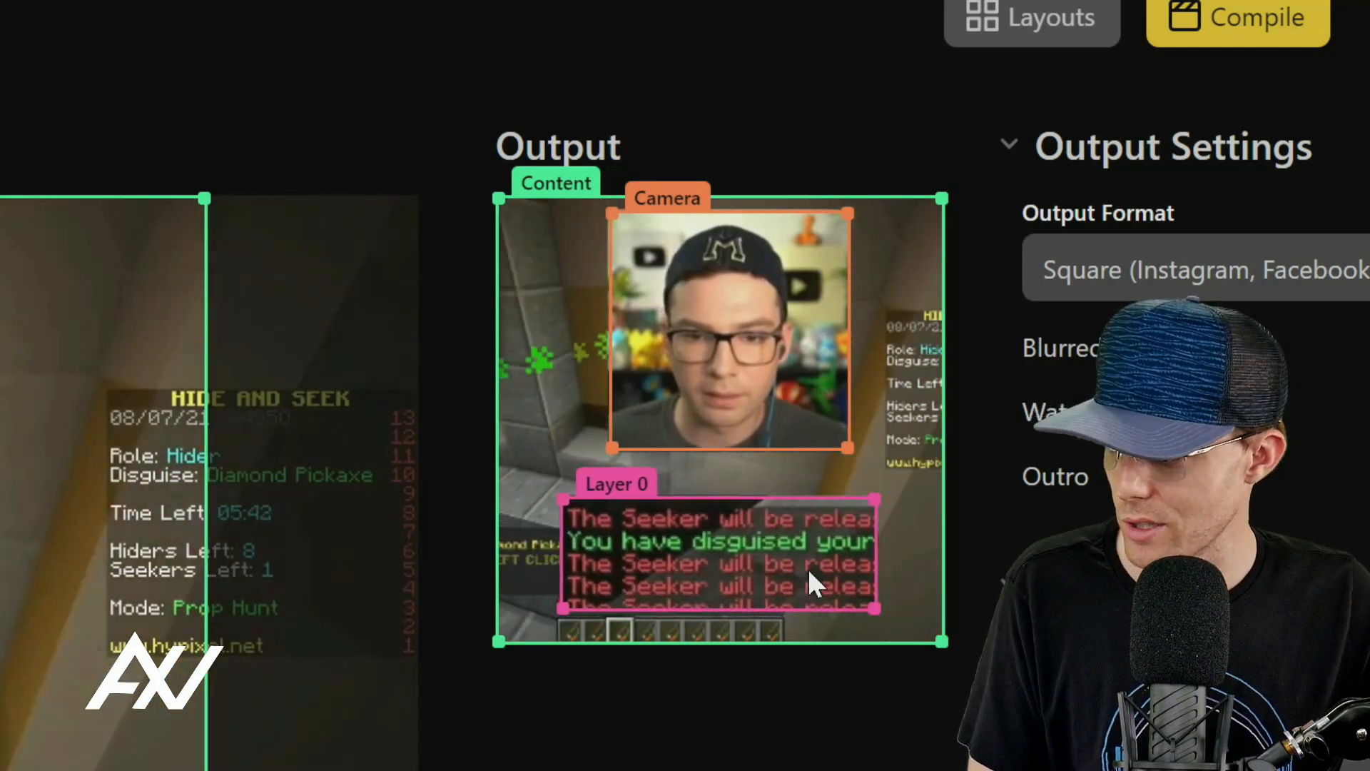
scroll(down, 3)
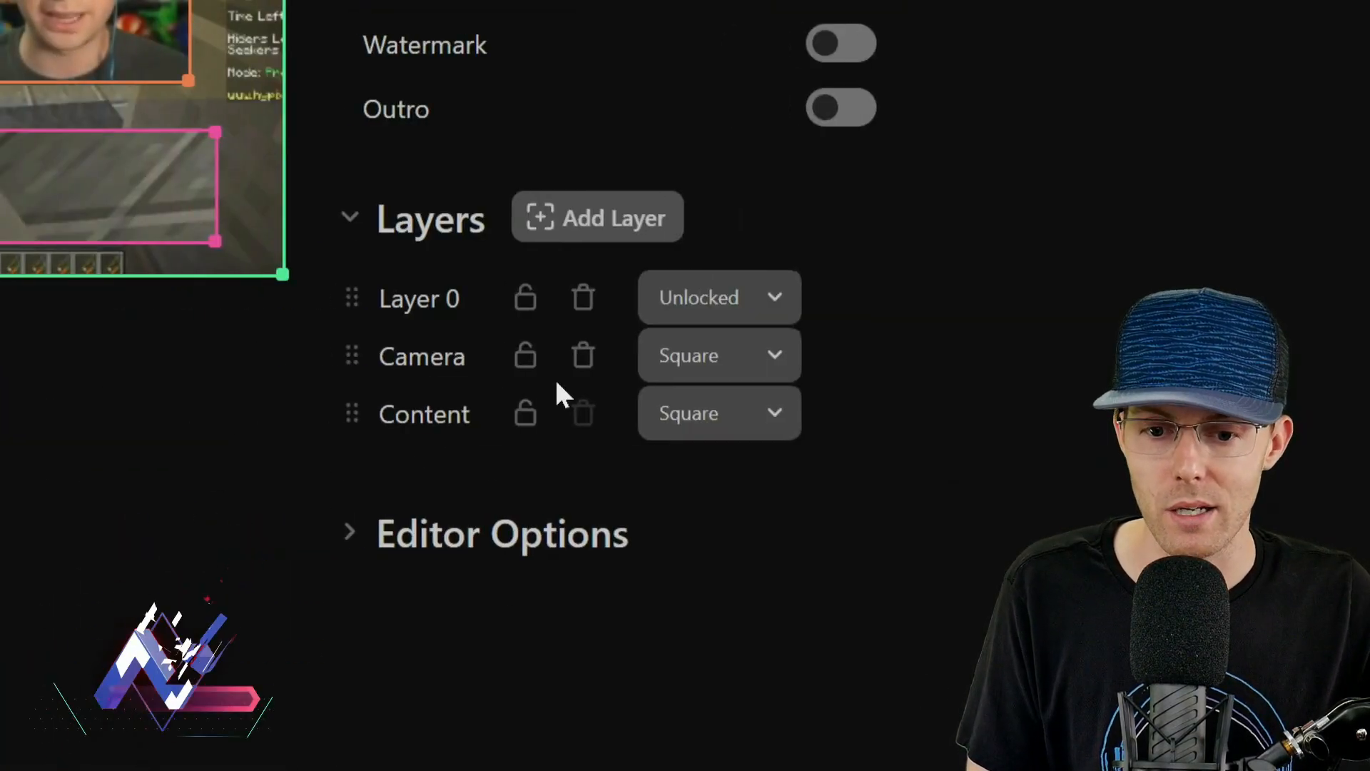
click(718, 297)
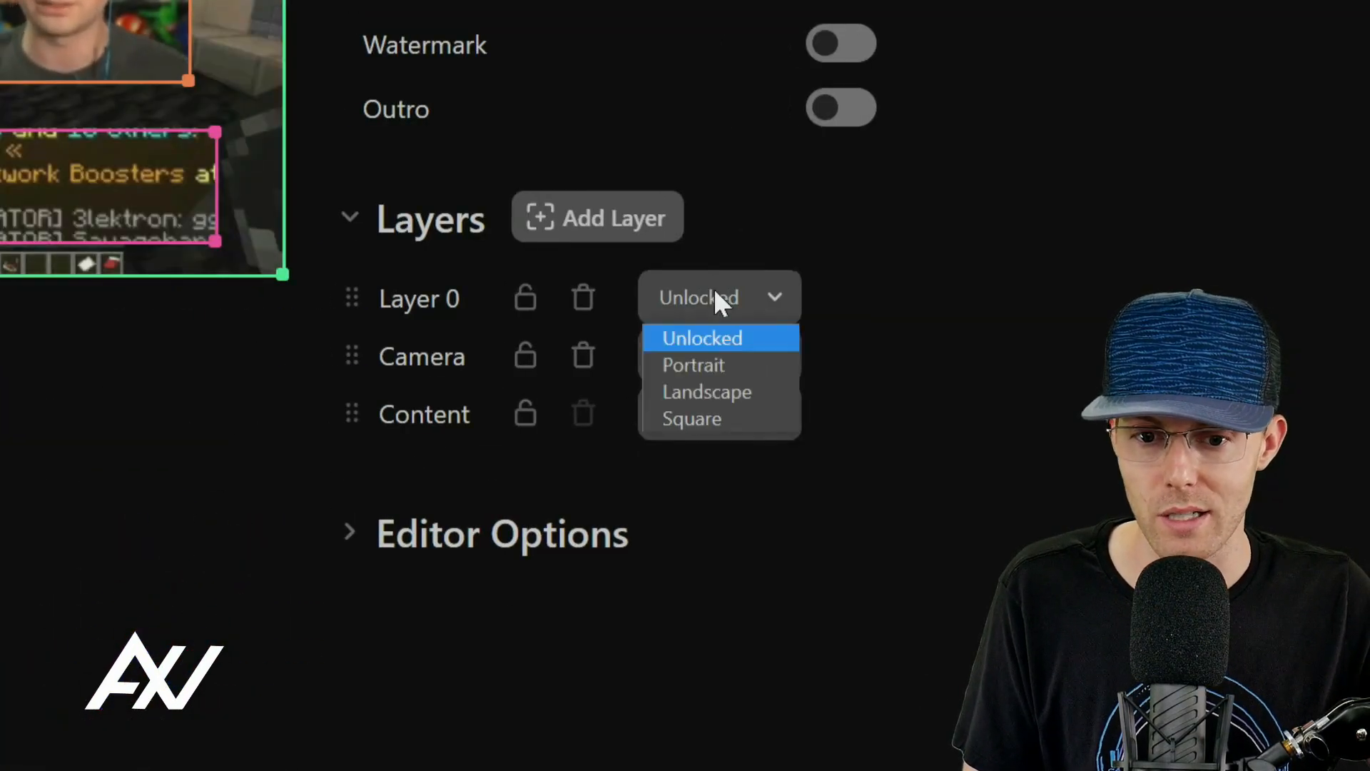
click(692, 419)
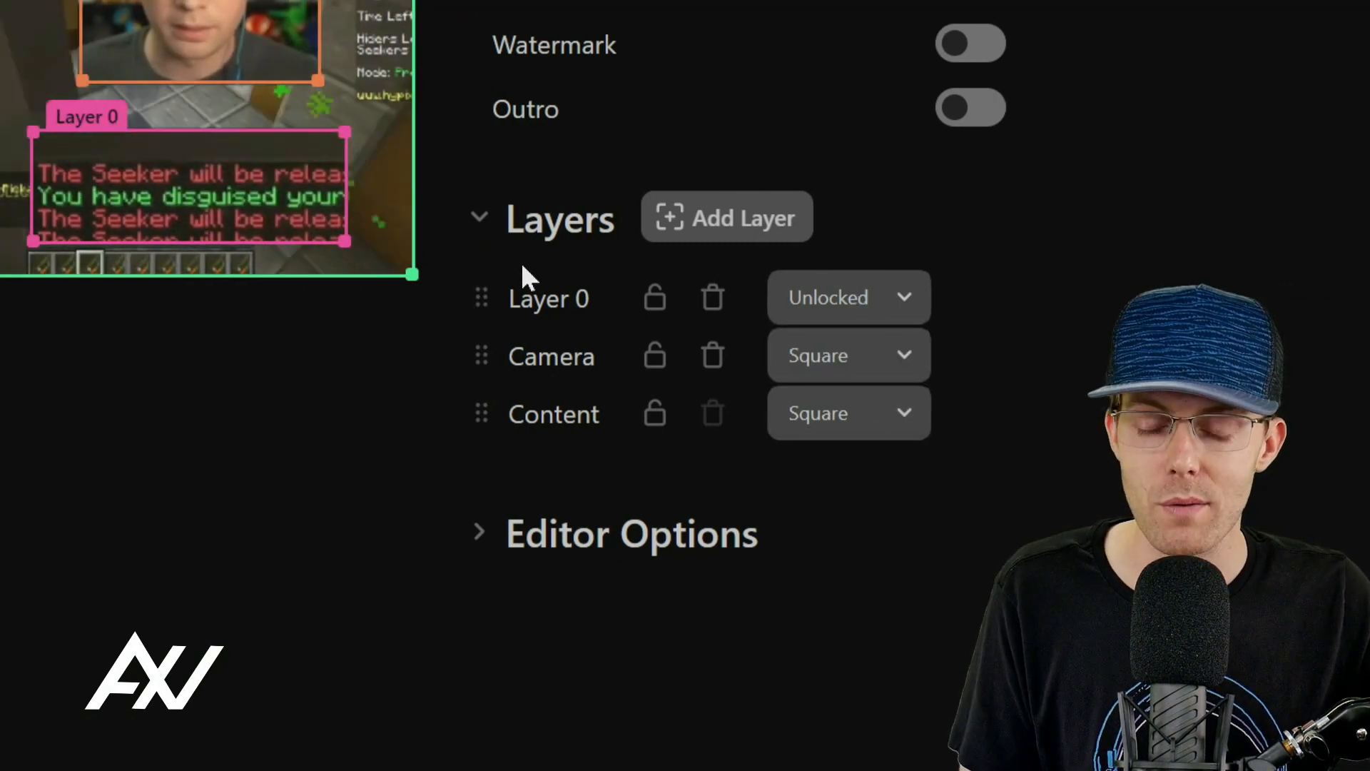
click(655, 413)
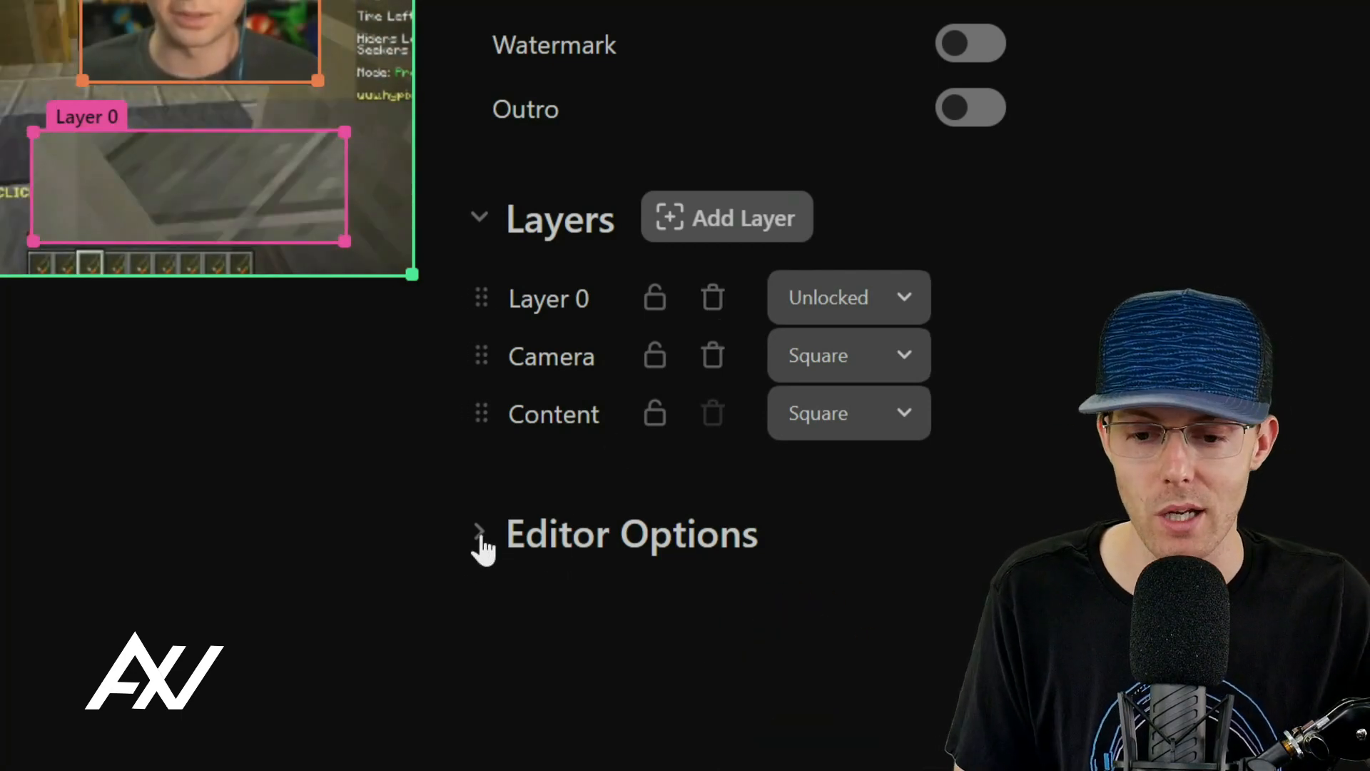
click(482, 534)
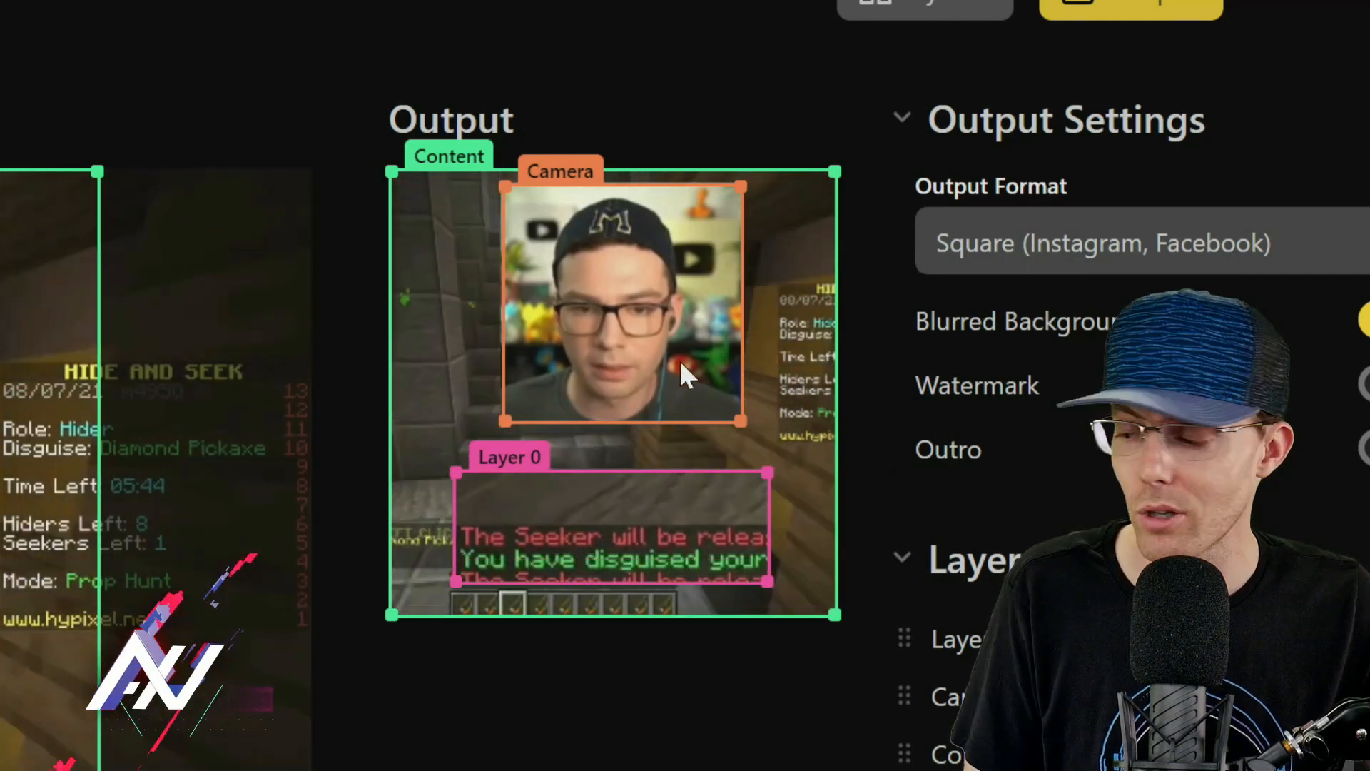
scroll(down, 3)
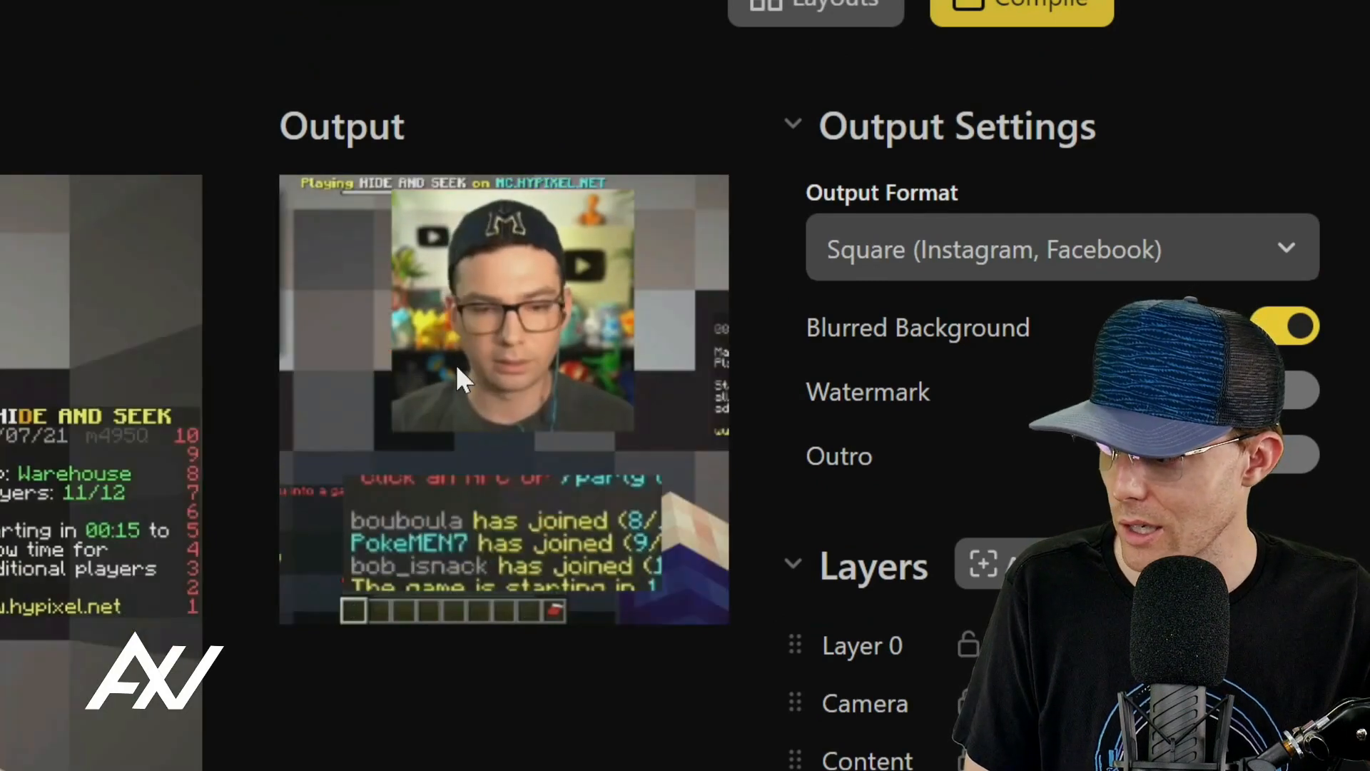
scroll(down, 3)
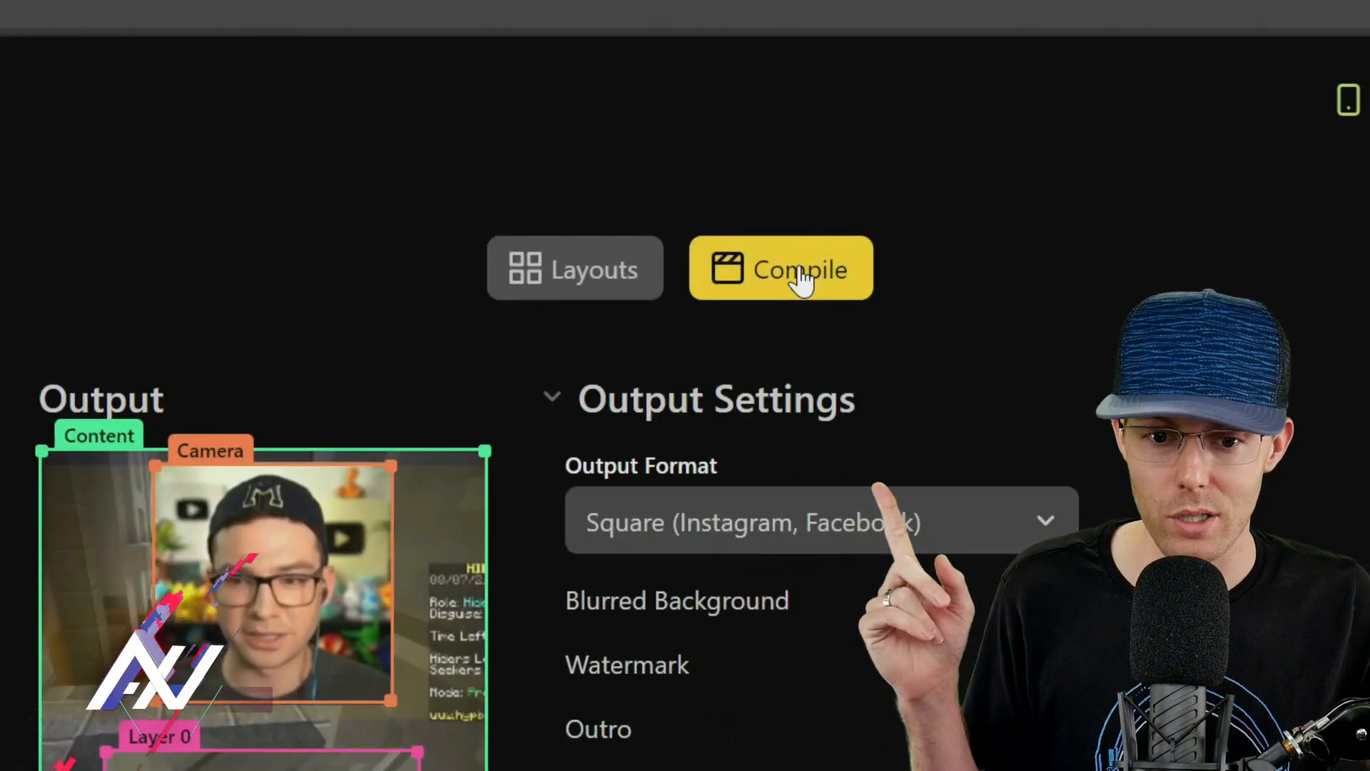
Step: Title the compile 'Clip 4', keep 30 FPS, enable Rocket Boosters, and start compiling
click(781, 268)
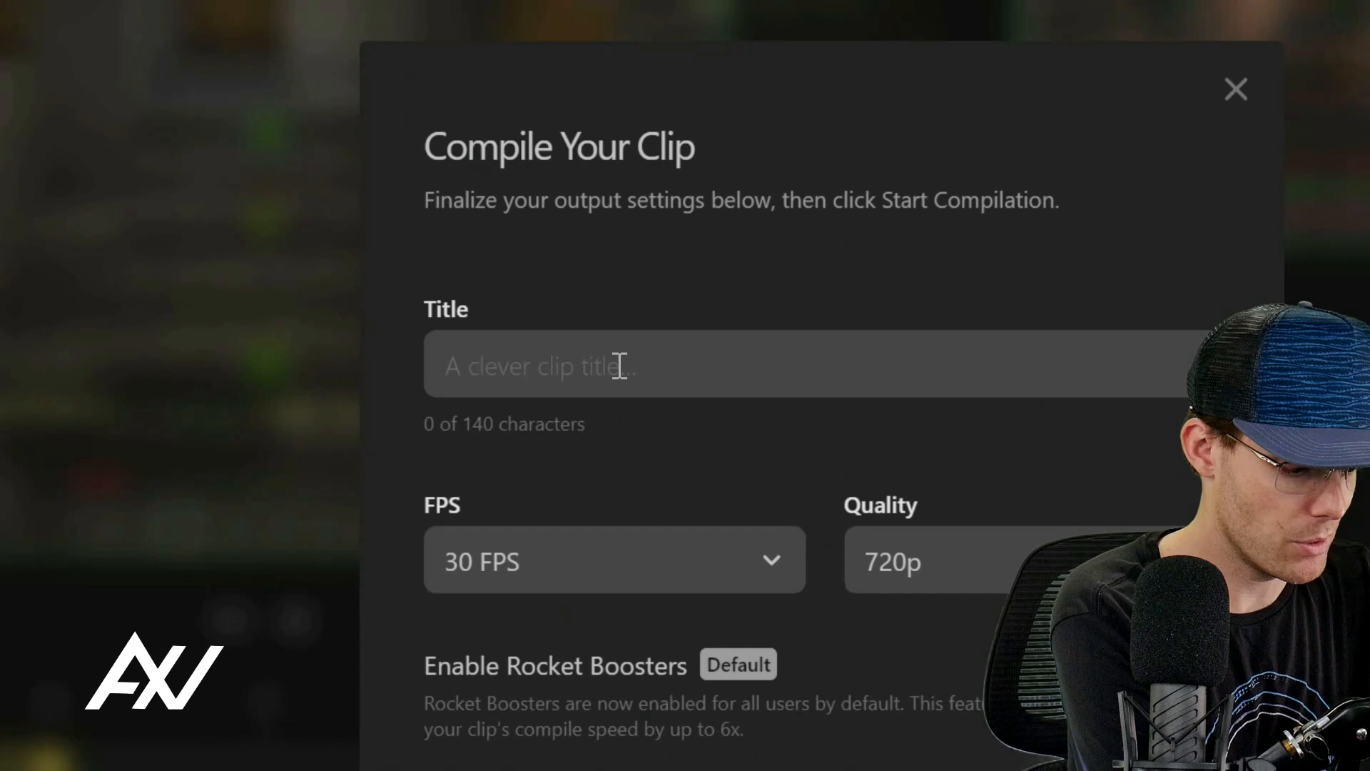
text(Clip 4)
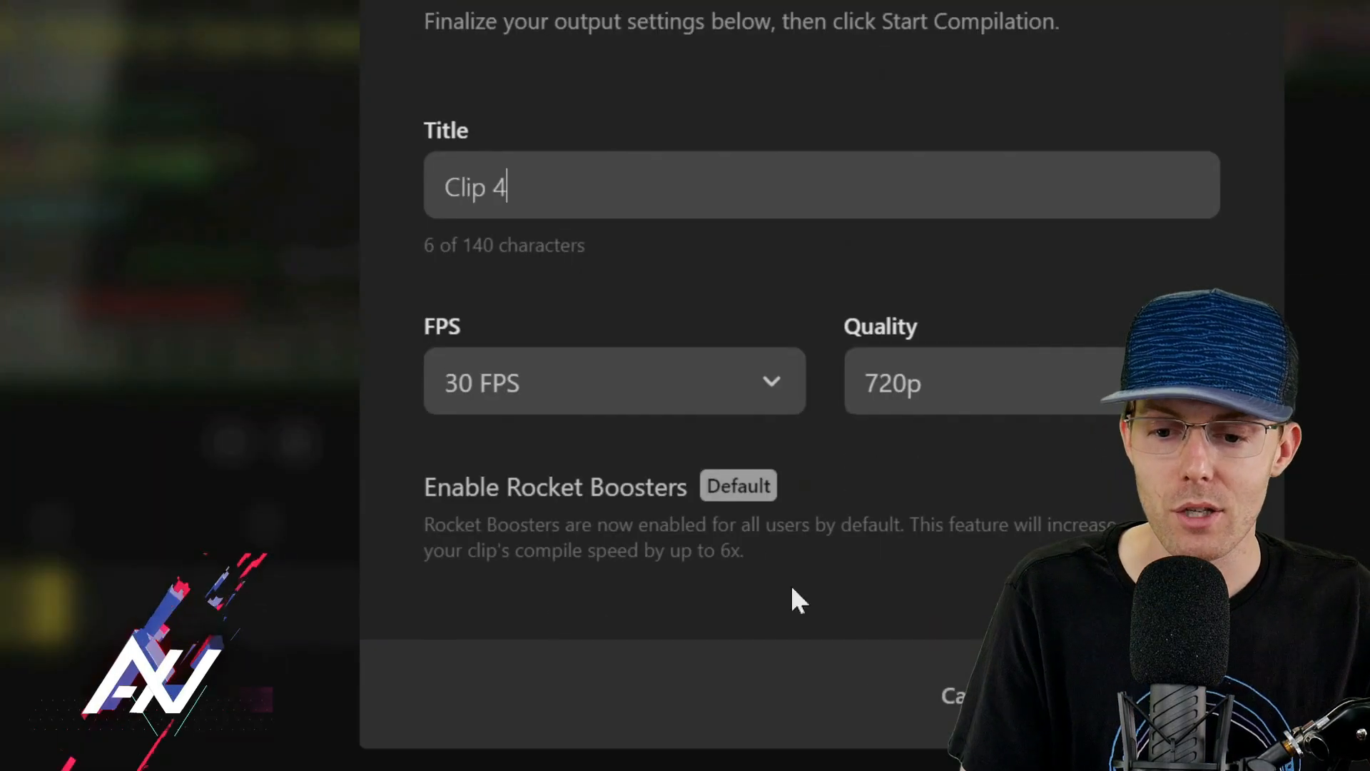
click(616, 381)
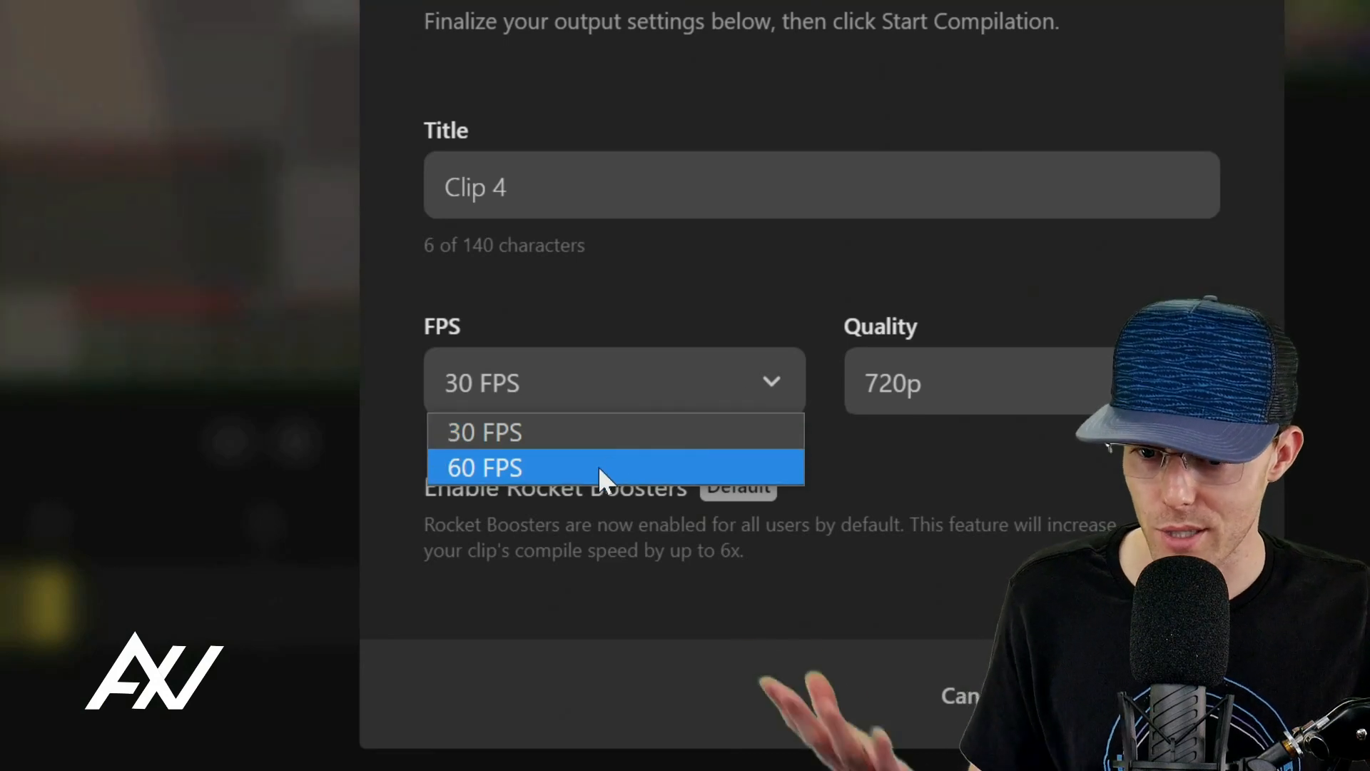
mouse_move(604, 433)
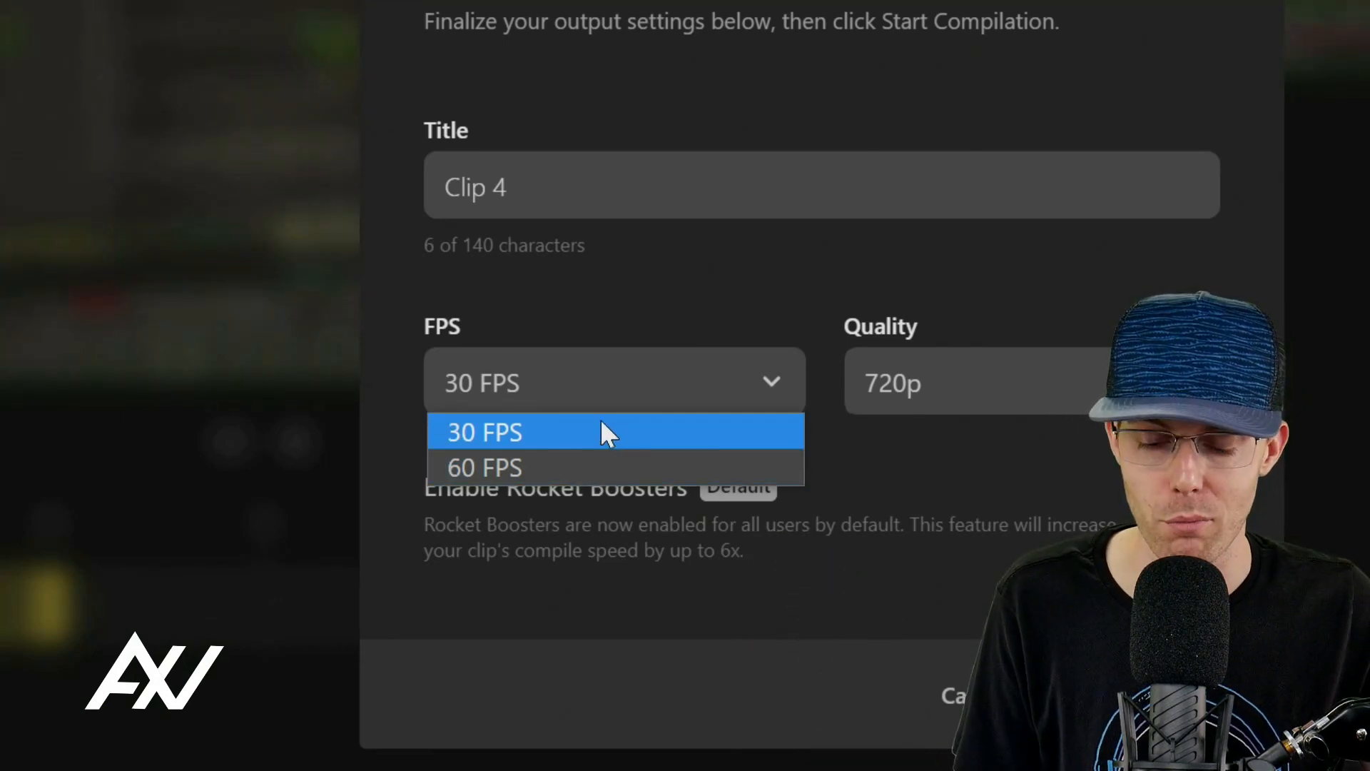
click(484, 431)
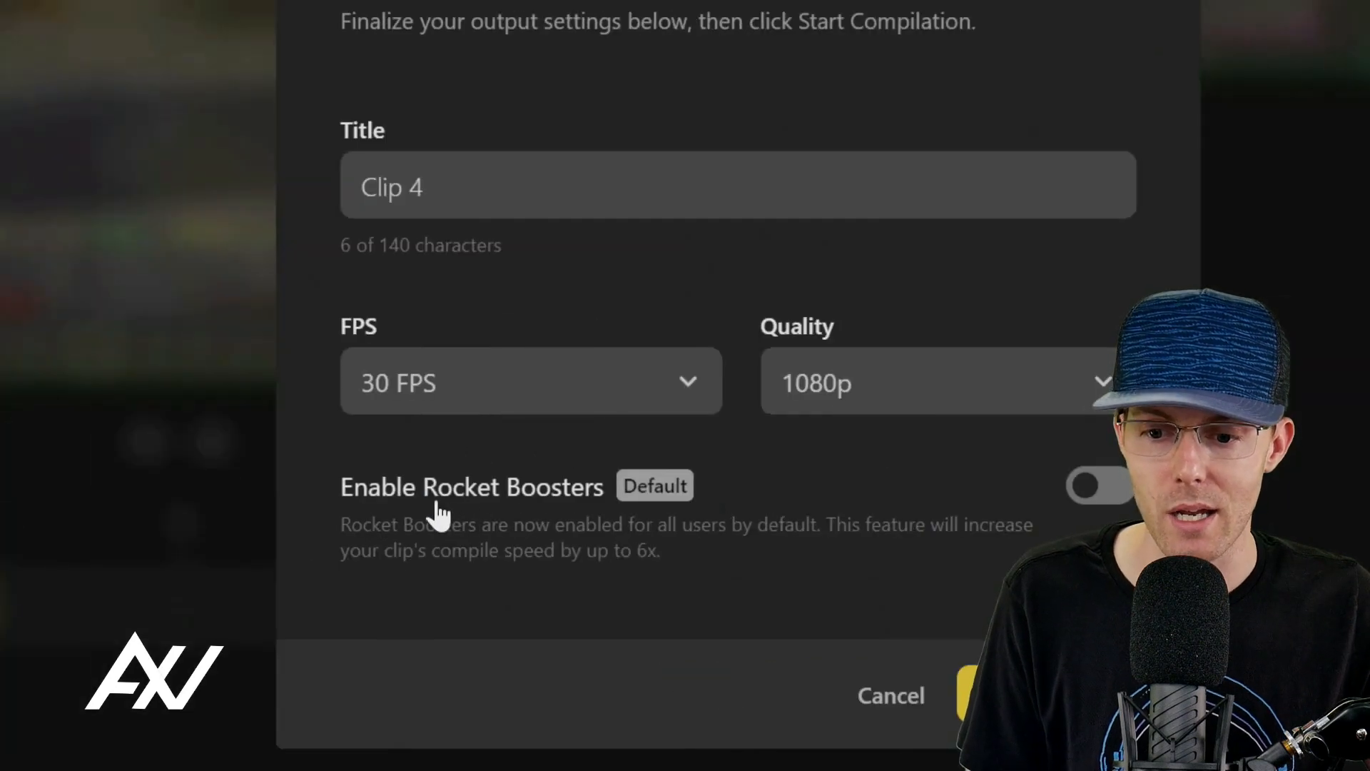
click(1086, 485)
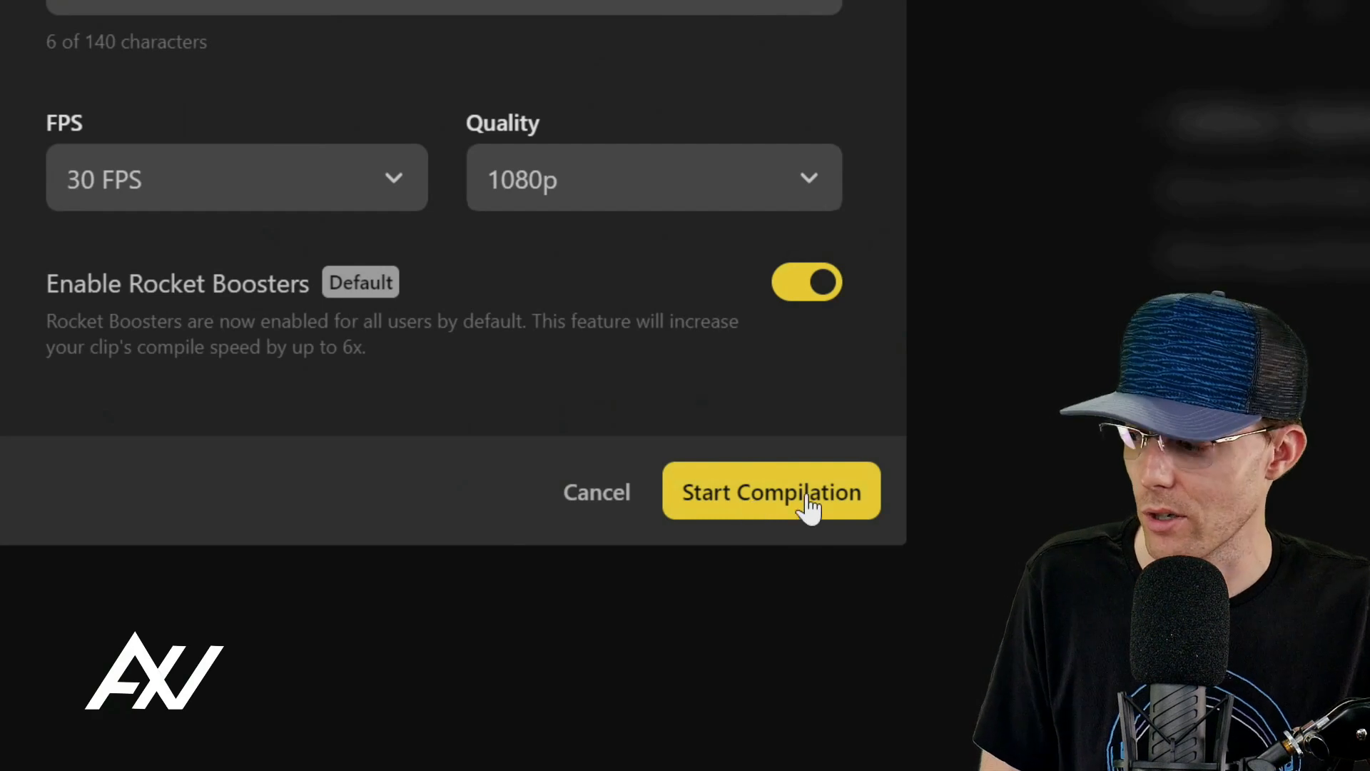
click(772, 491)
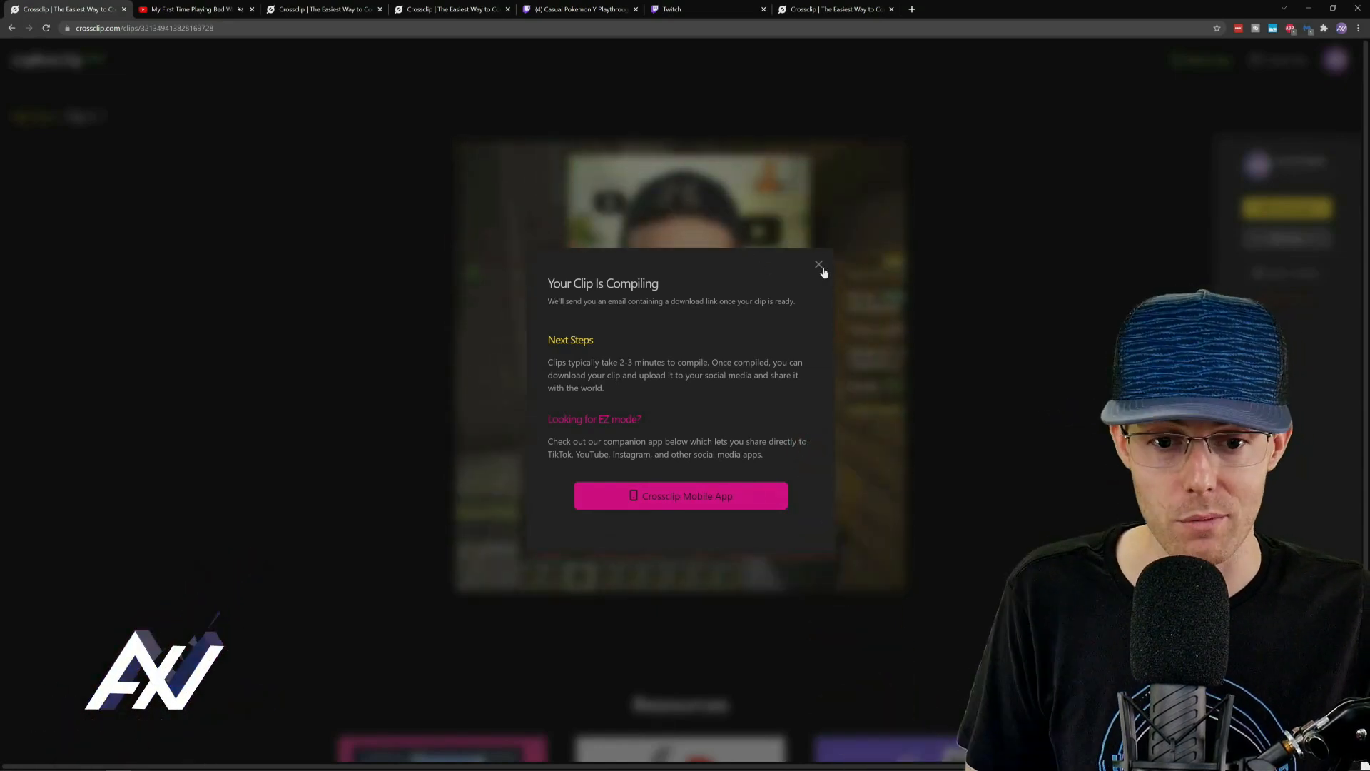
Step: Close the 'Your Clip Is Compiling' notice
click(818, 264)
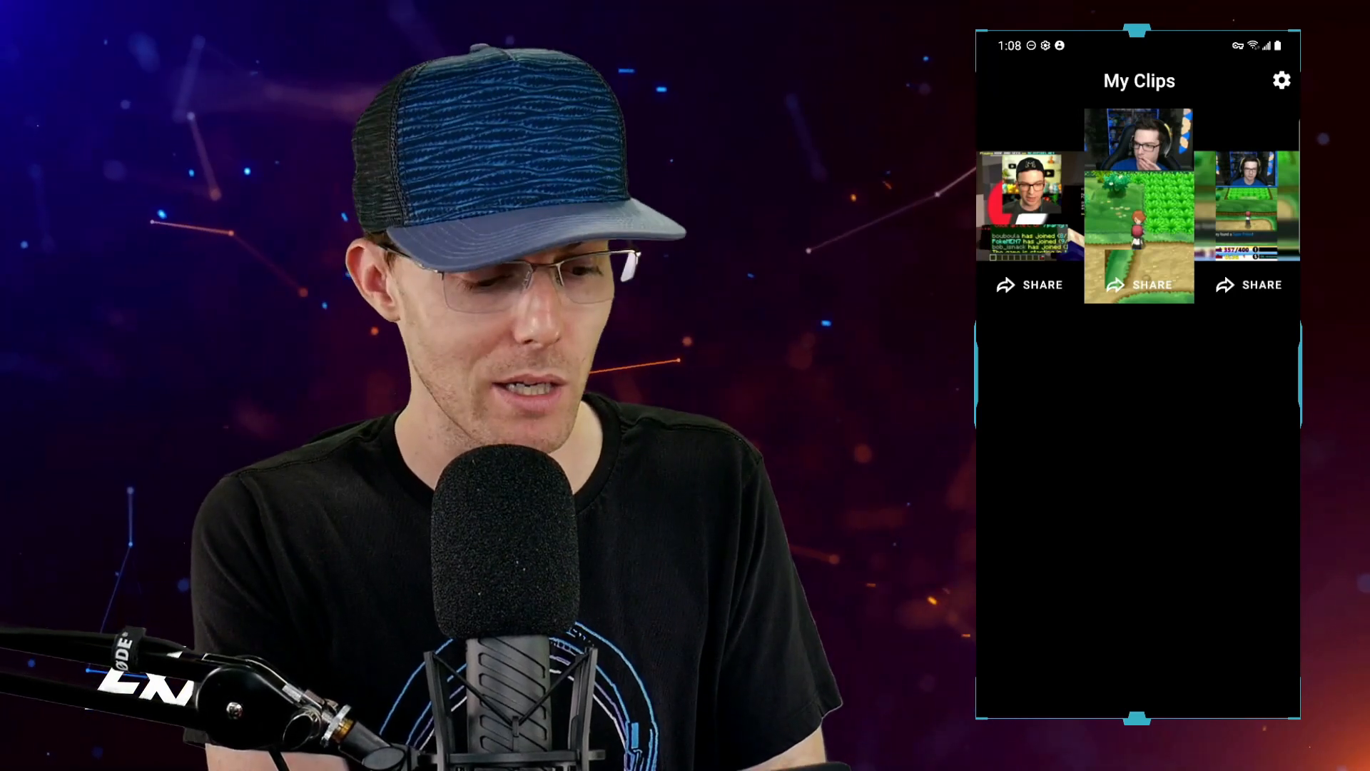
Step: Open Clip 4 from My Clips and bring up its share sheet
click(1139, 207)
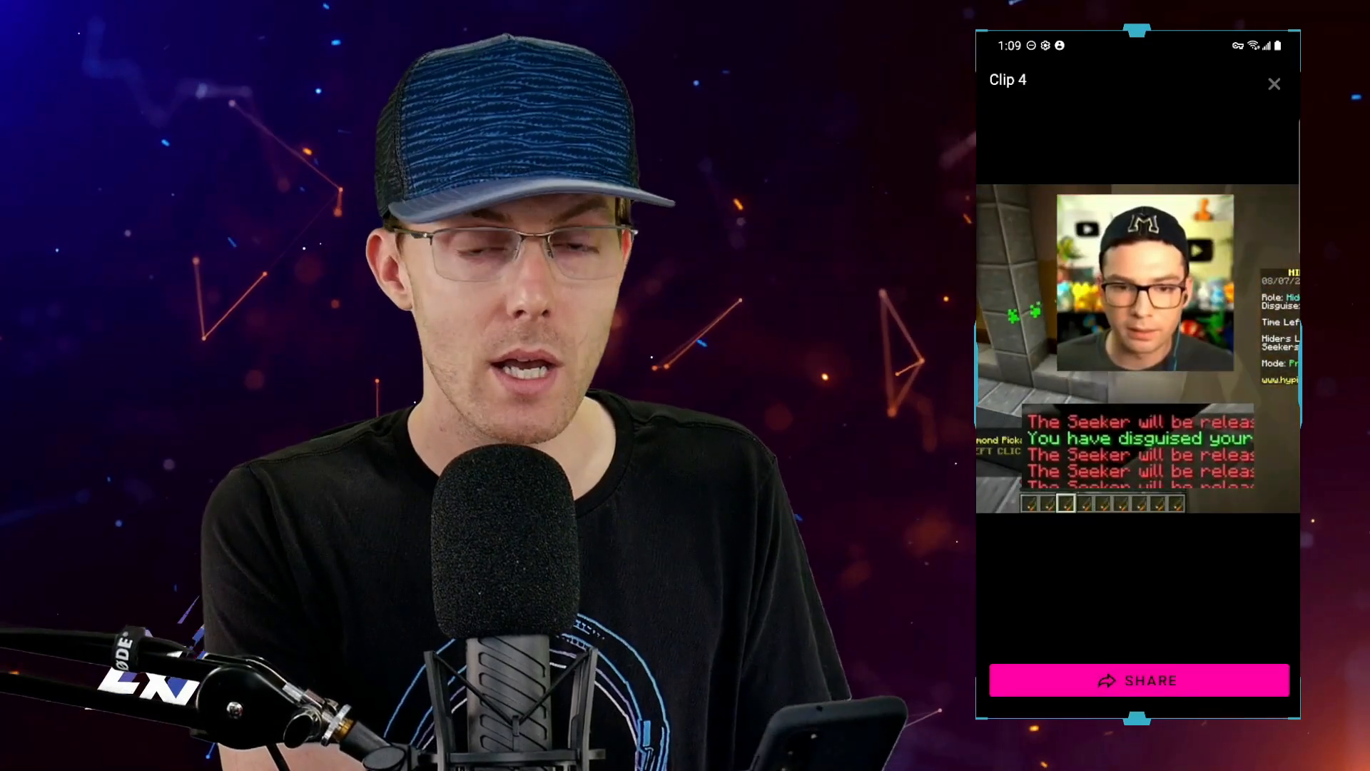
click(1138, 680)
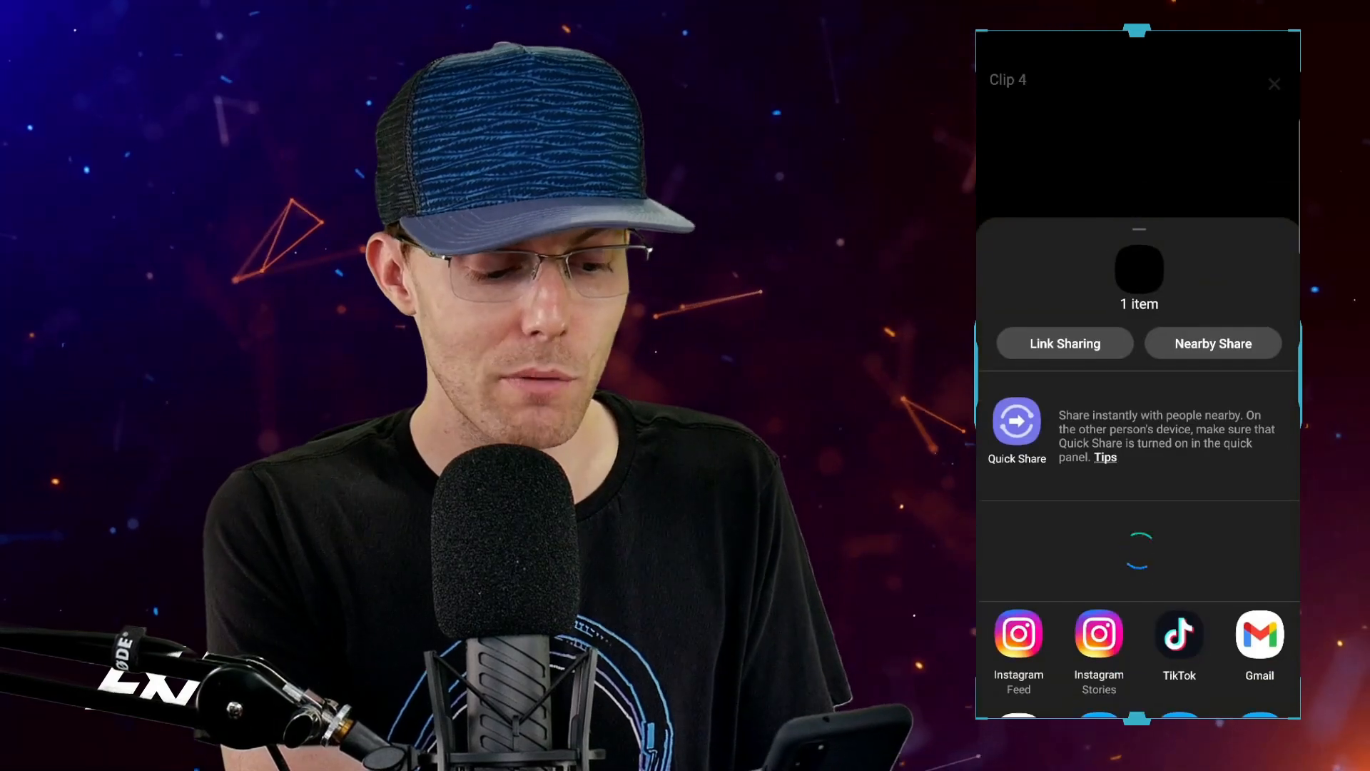